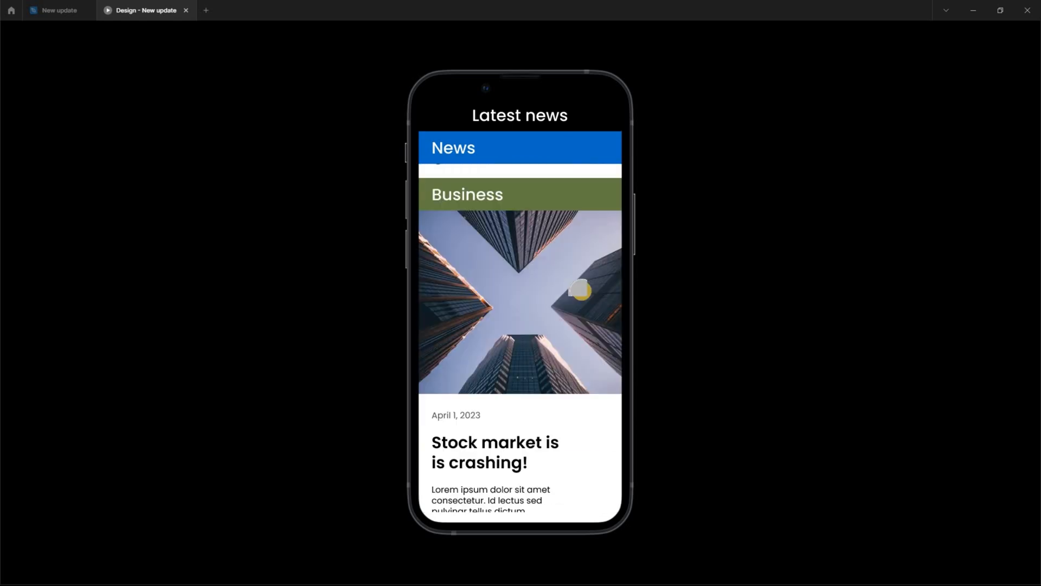
Scroll down the news feed preview to watch the News, Business and Sports banners stick
scroll(down, 3)
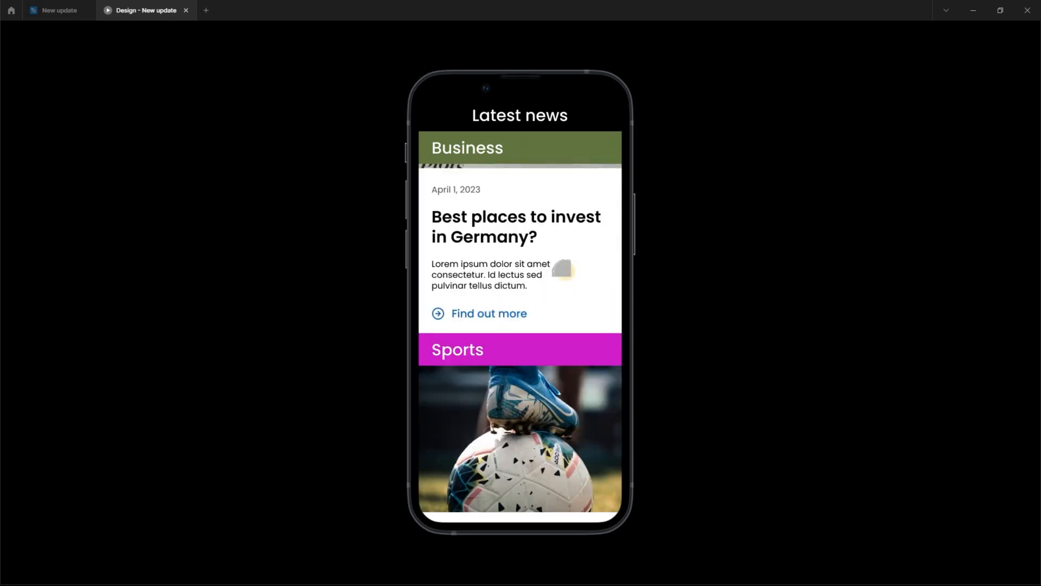
scroll(down, 3)
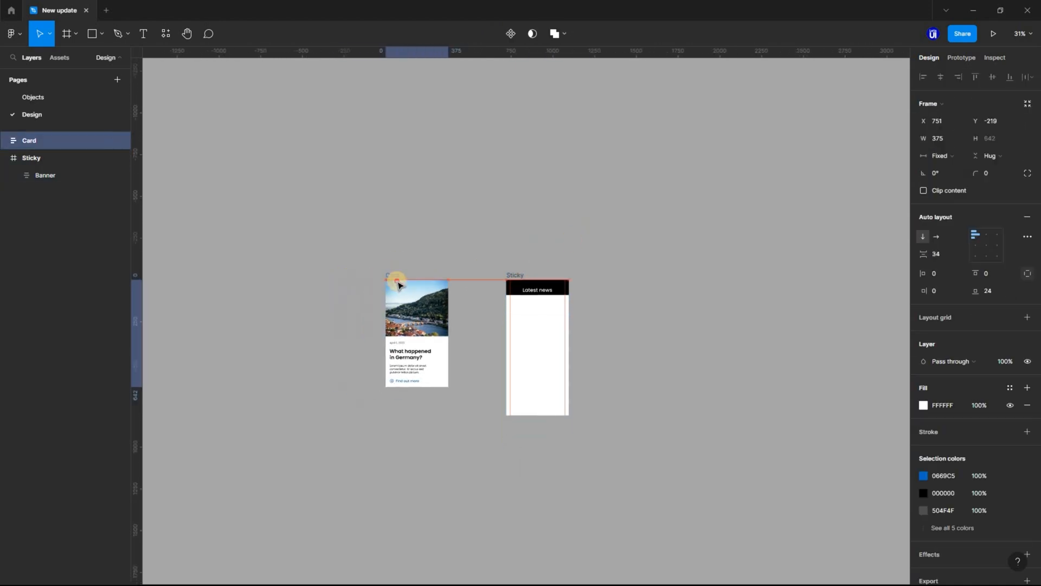
Move the Card frame slightly right toward the Sticky frame and clear the selection
drag(399, 279, 407, 279)
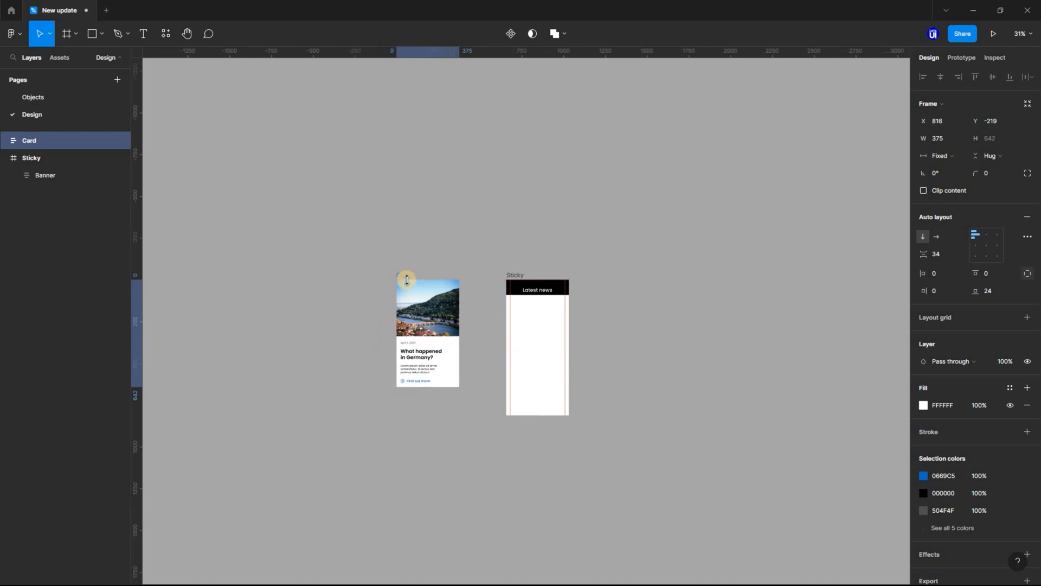
click(426, 308)
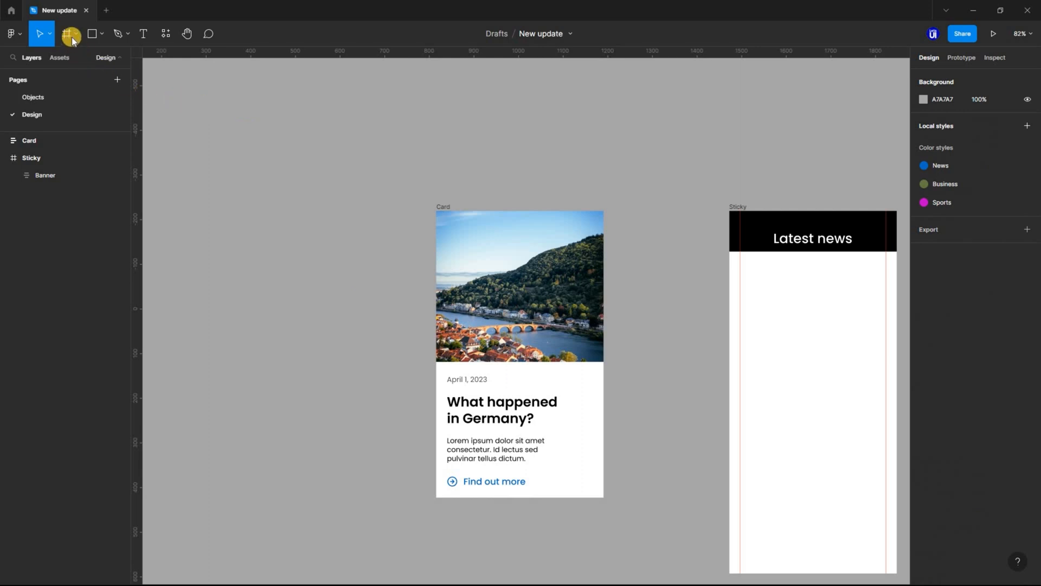
Create Frame 1 on the canvas above the Card and set its height to 60
click(66, 33)
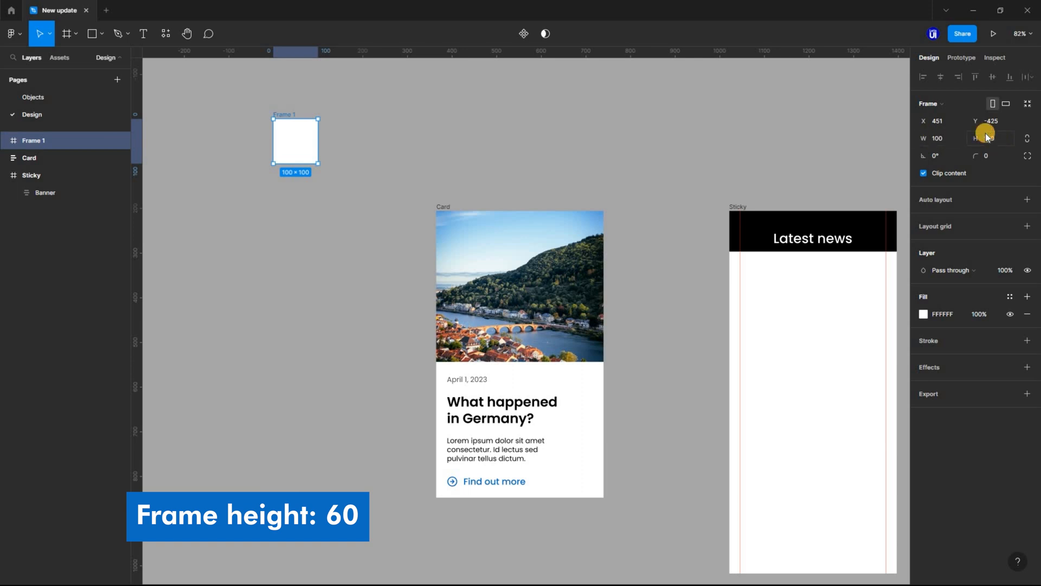
click(989, 138)
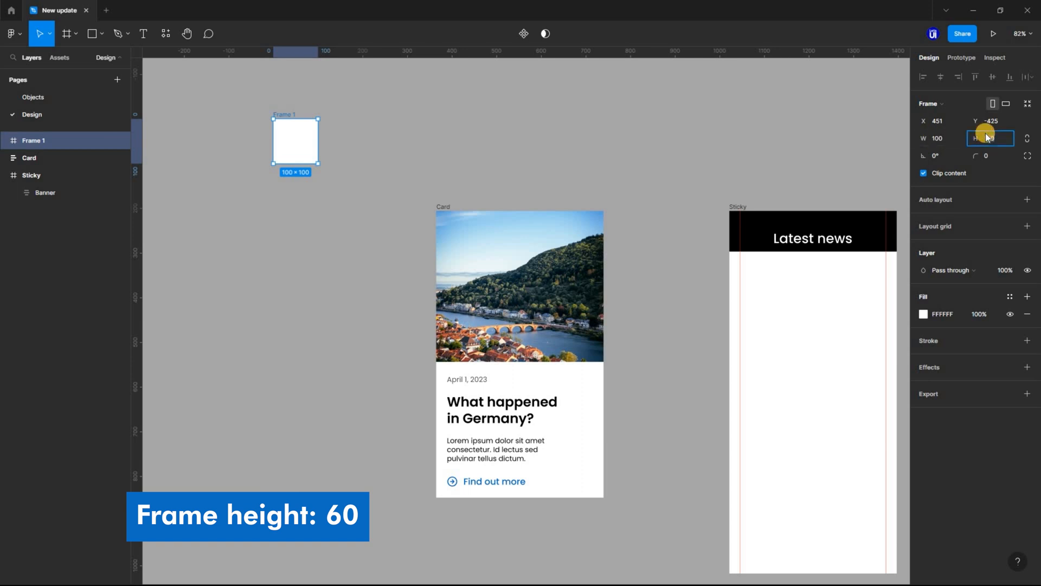
text(60)
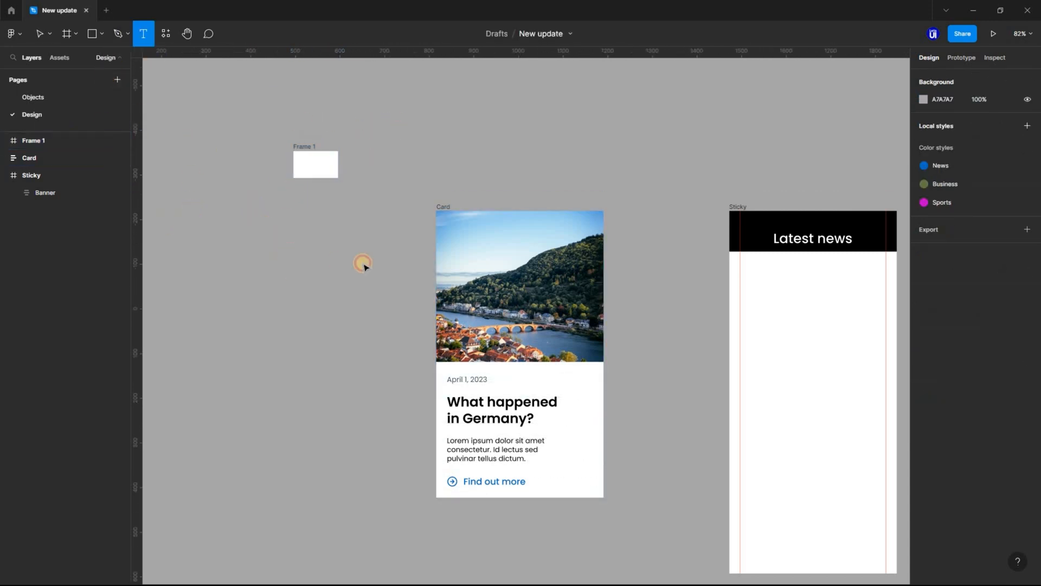
Type a News text layer, wrap it in auto layout and adjust its spacing
click(290, 257)
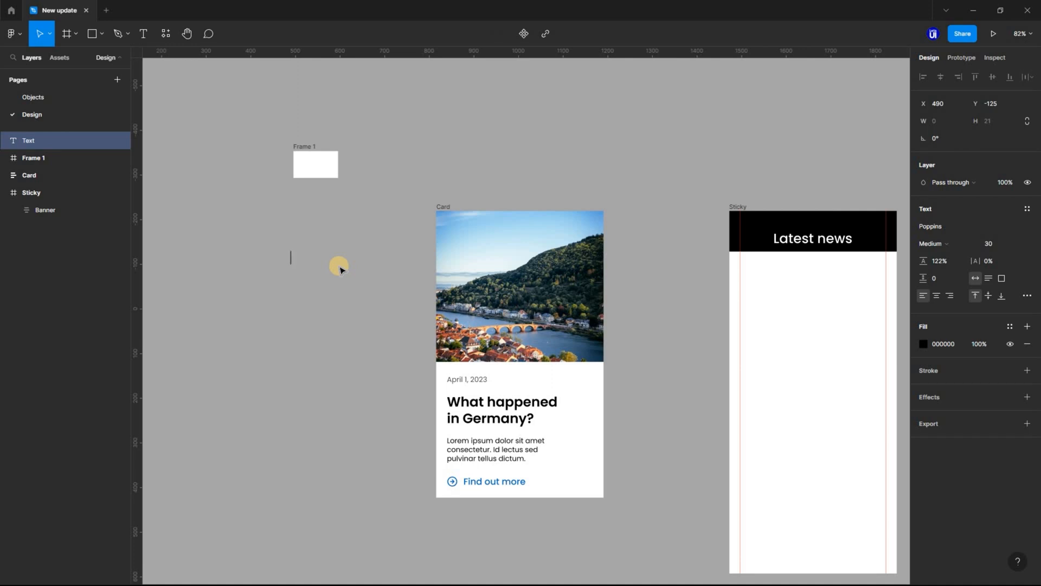
text(News)
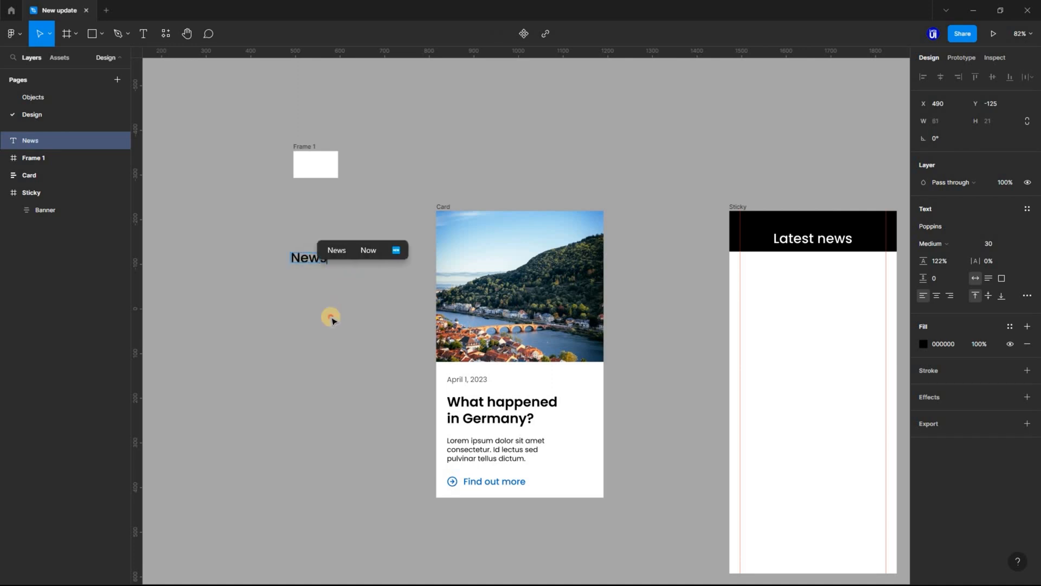
key(shift+a)
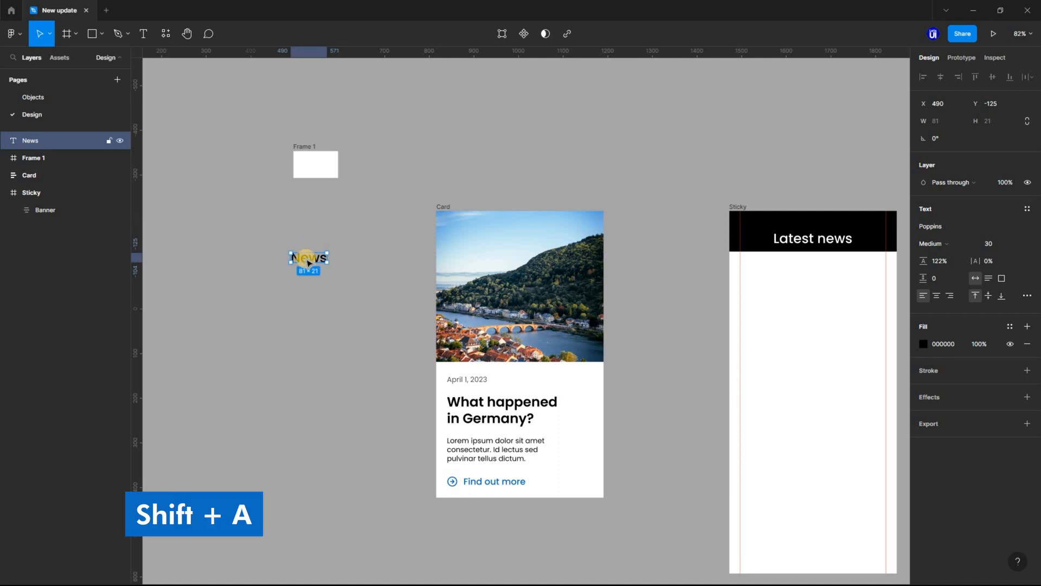
right_click(308, 259)
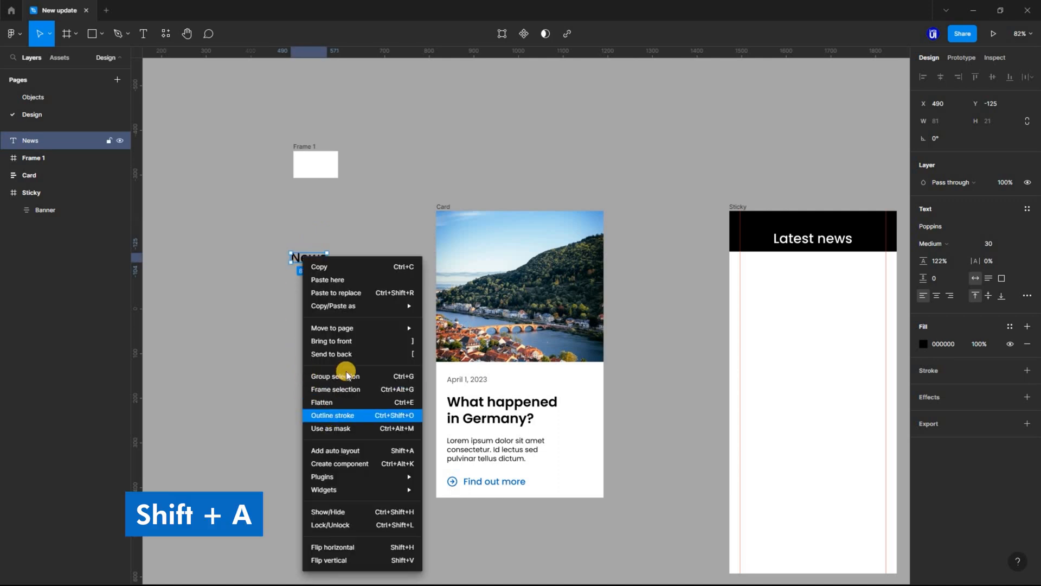
click(335, 450)
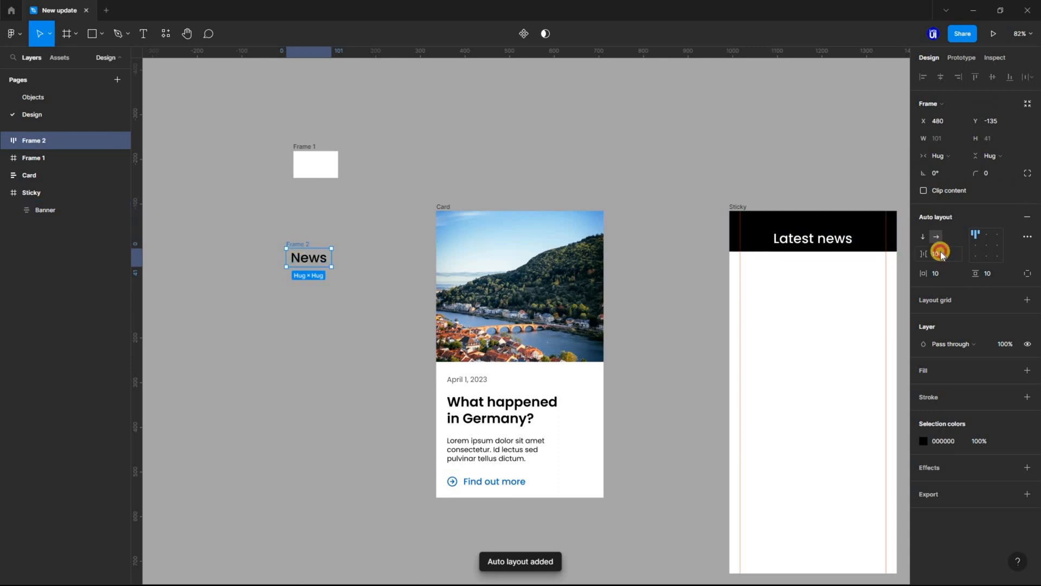
click(938, 254)
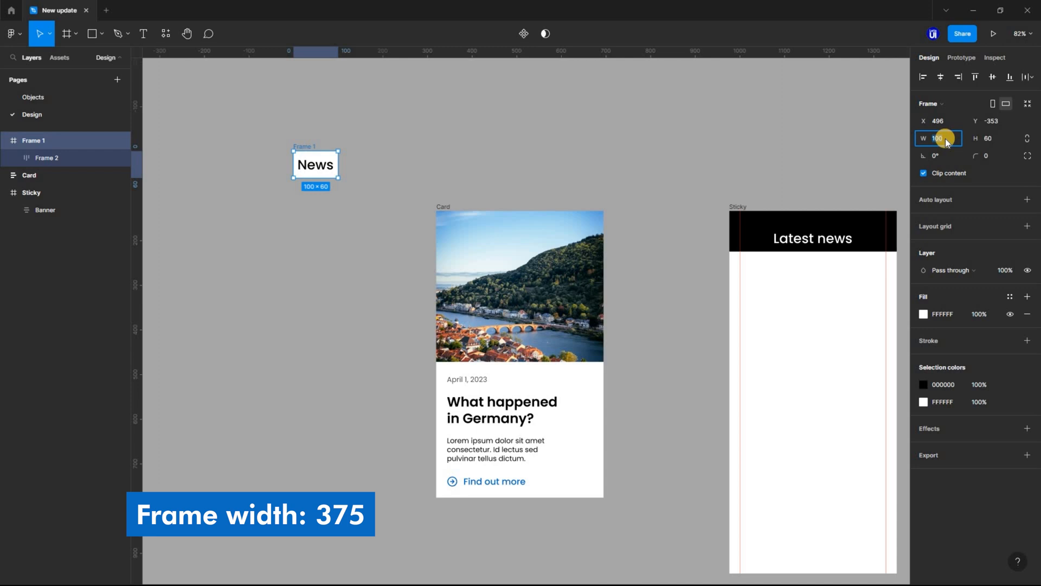
Set the News frame's width to 375 and rename it Title
text(375)
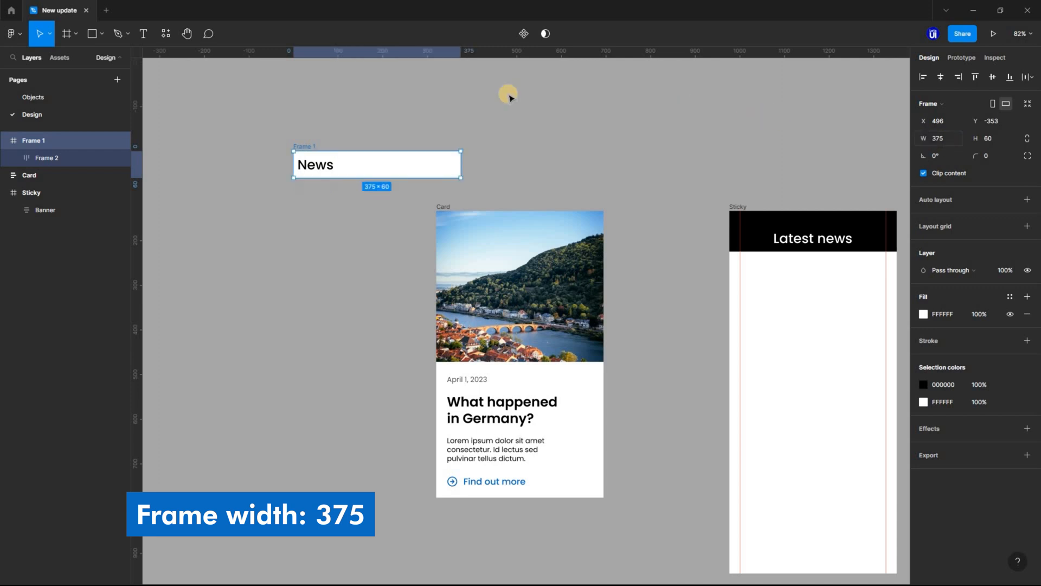
double_click(315, 165)
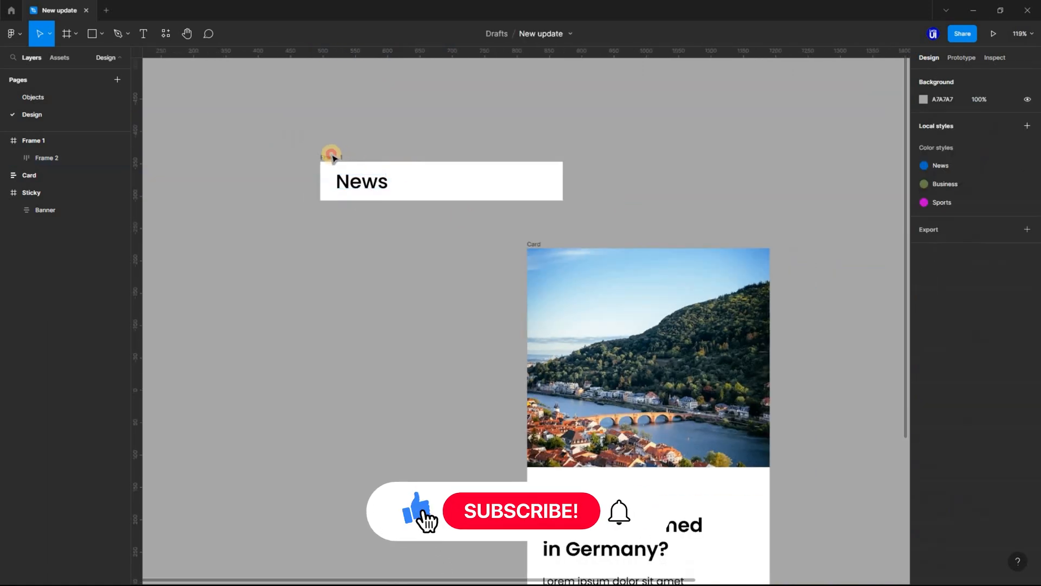
click(440, 180)
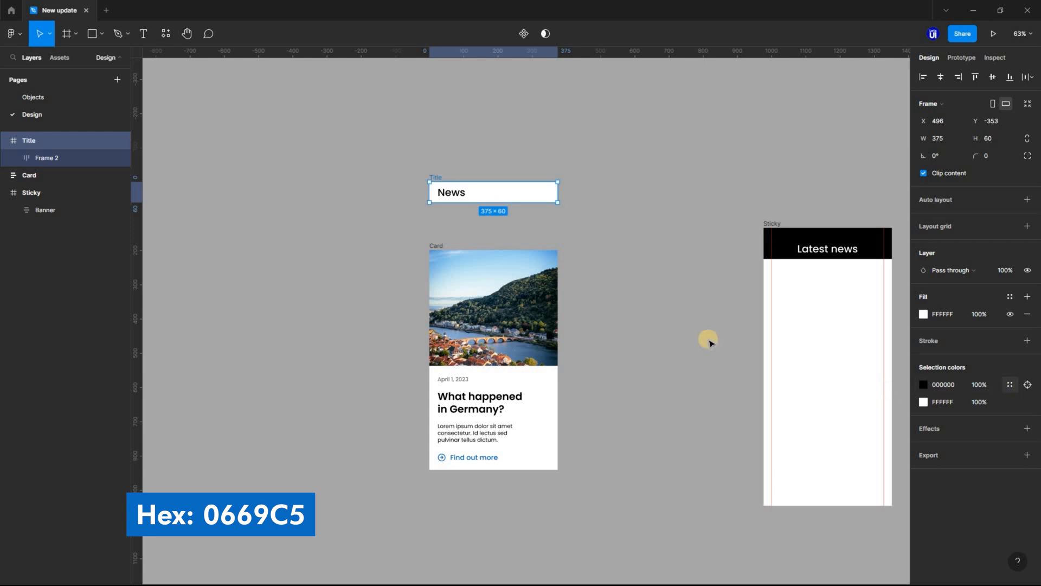
Fill the Title banner with hex 0669C5 and make the News text white
click(923, 402)
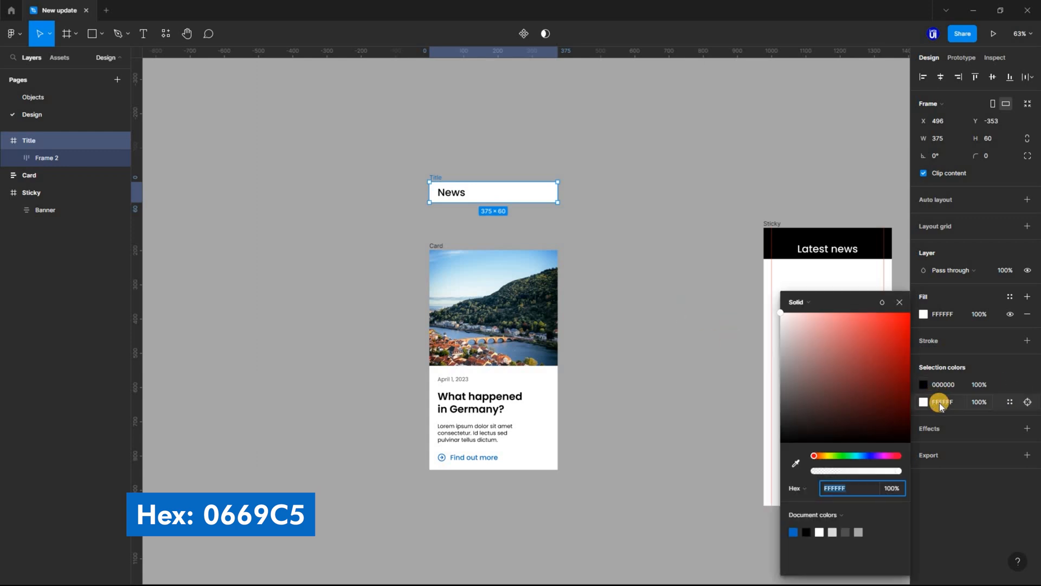
click(882, 302)
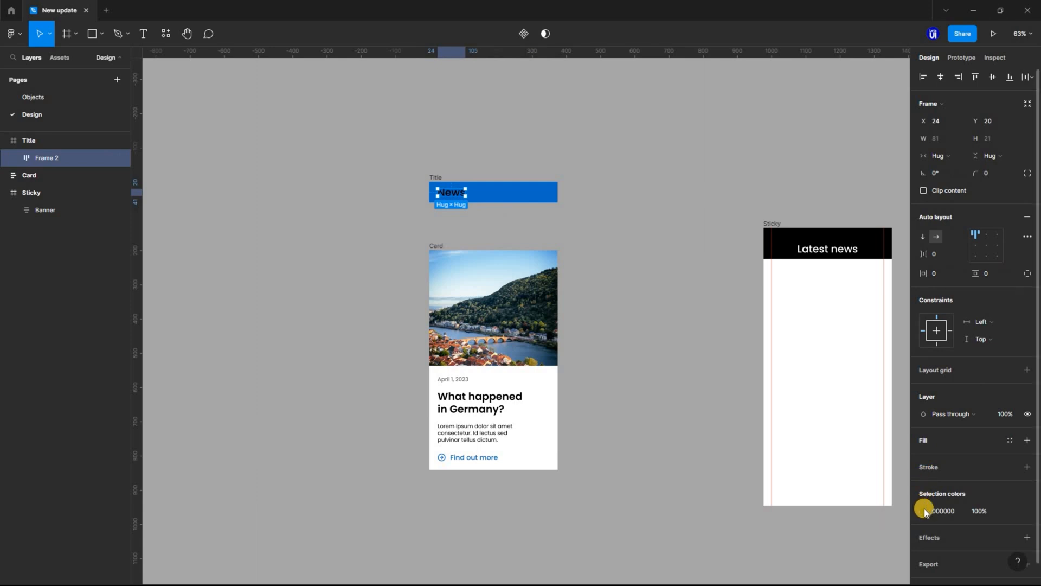
click(924, 511)
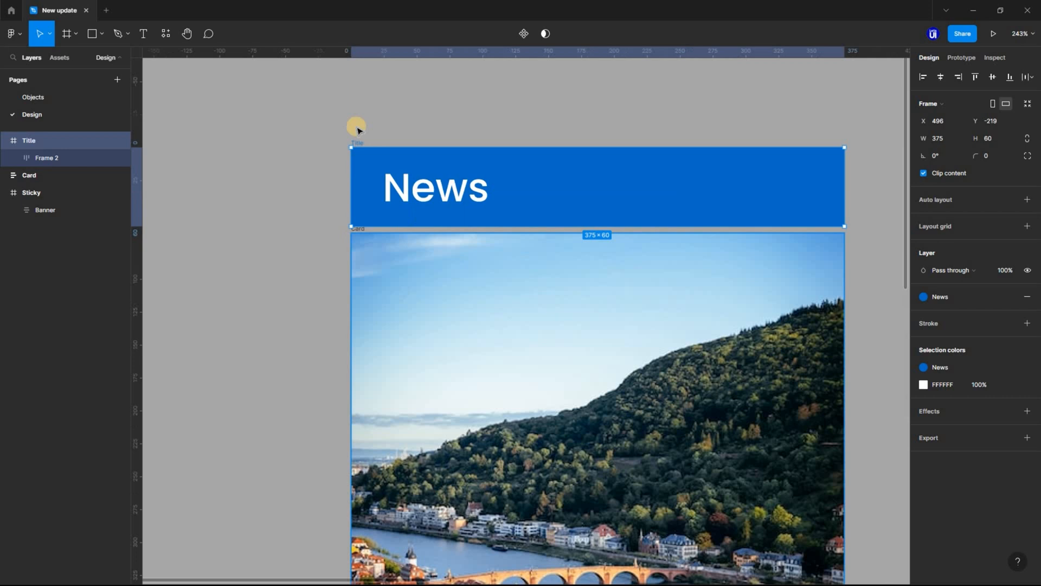
Wrap Title and Card in a vertical auto layout frame with 0 spacing
click(29, 140)
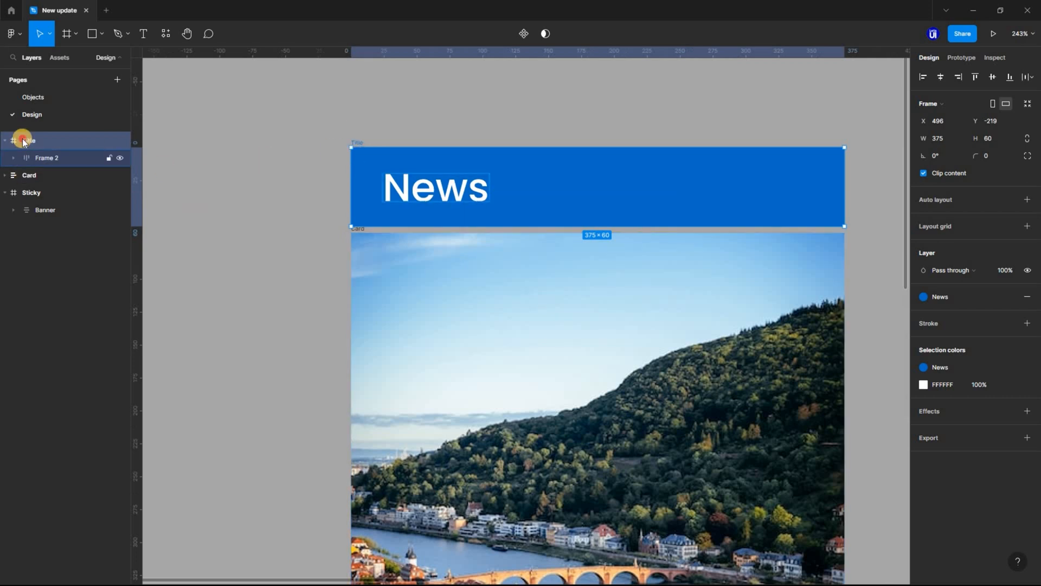
key(shift+a)
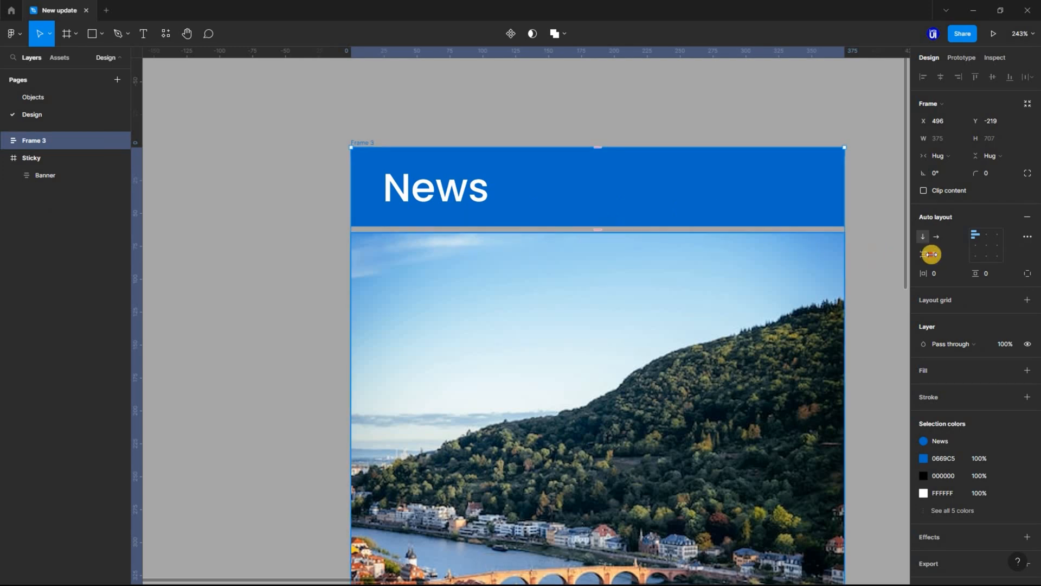
click(938, 253)
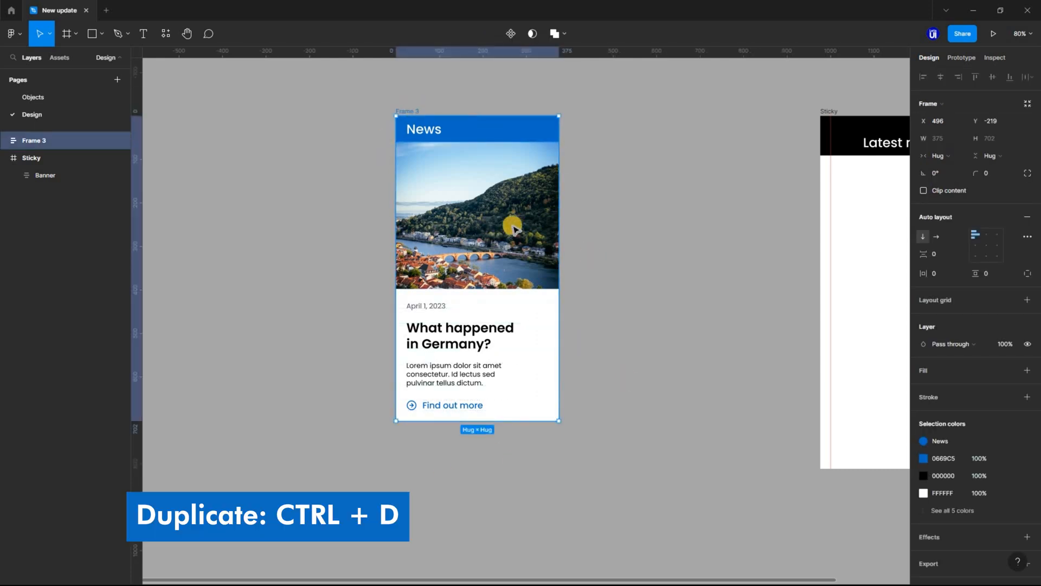
mouse_move(12, 140)
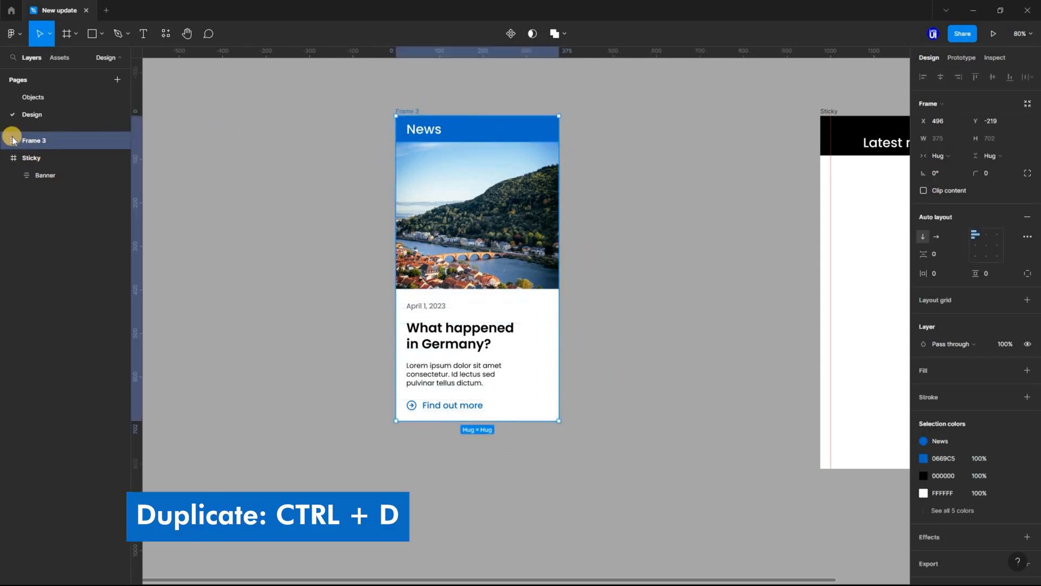
Expand Frame 3 and duplicate the Card until nine cards follow the News banner
click(5, 139)
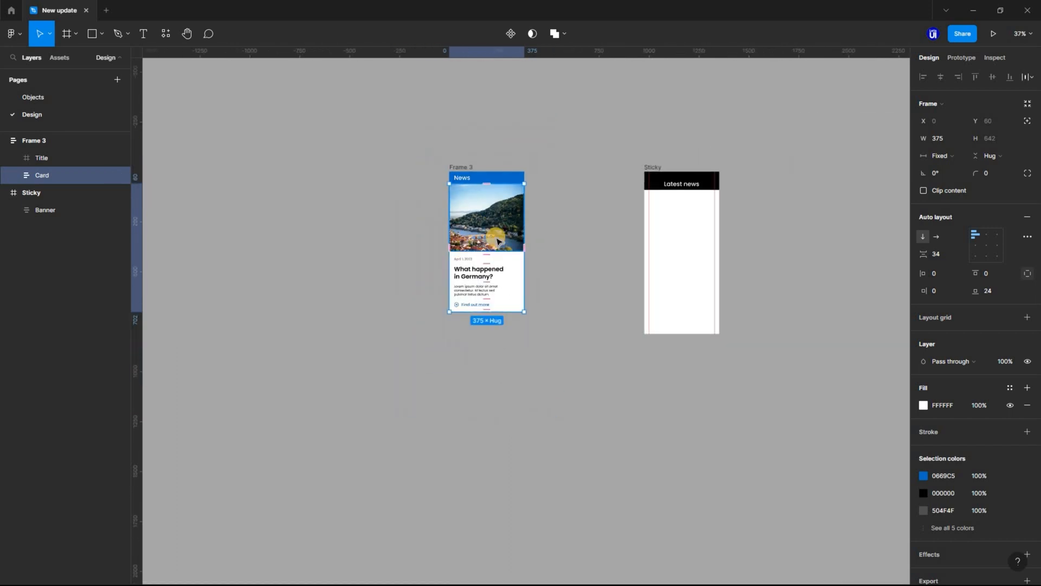
scroll(down, 3)
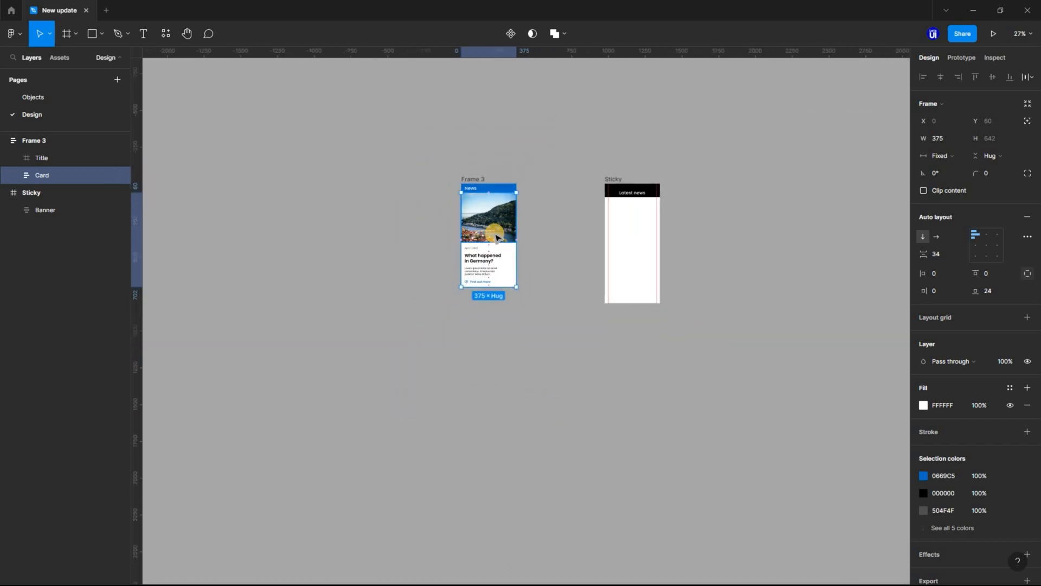
key(ctrl+d)
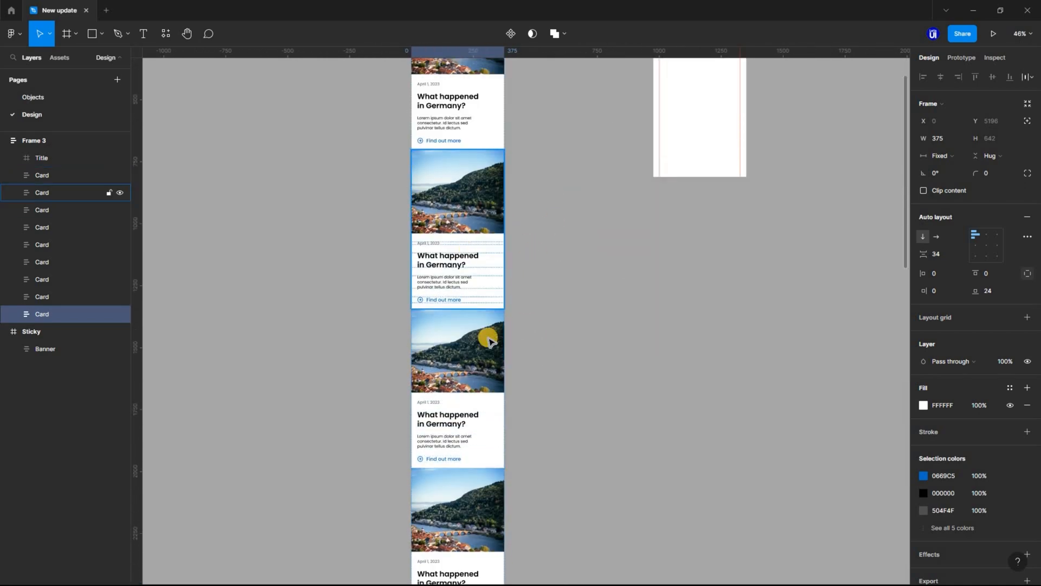
click(33, 96)
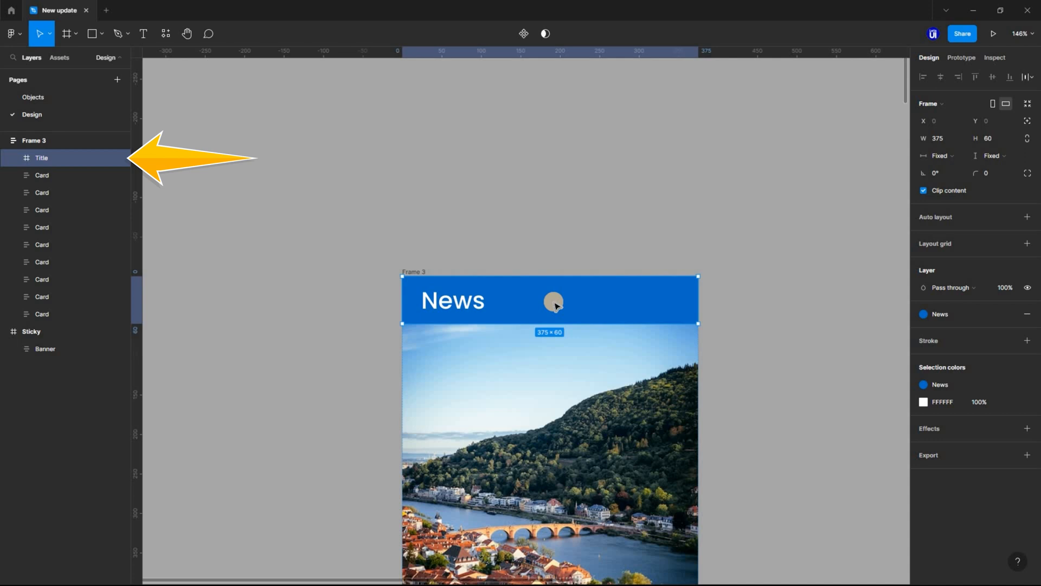
Duplicate the Title into Business and Sports banners, colouring Business hex 627942
key(ctrl+d)
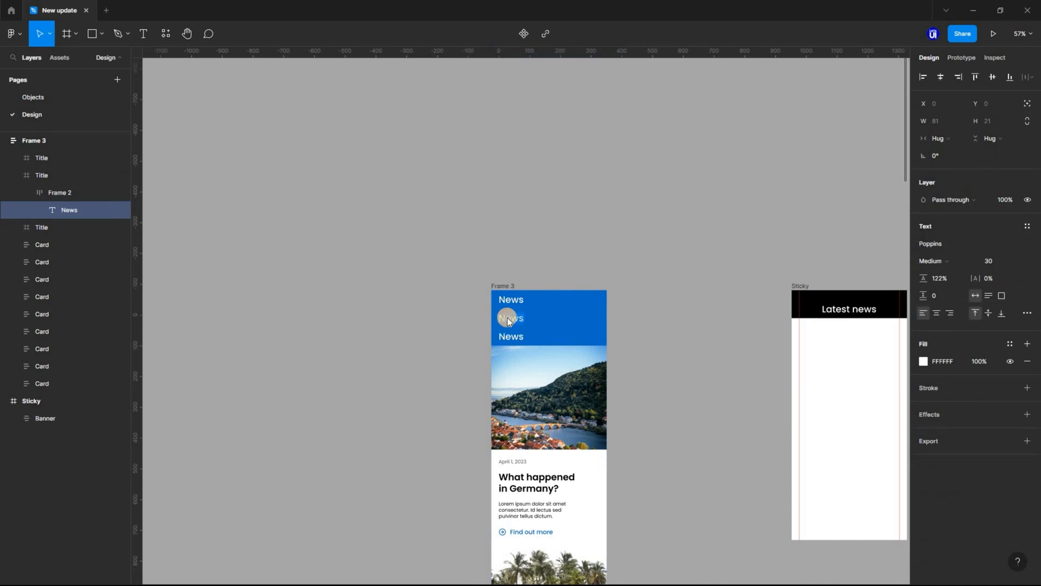
text(Business)
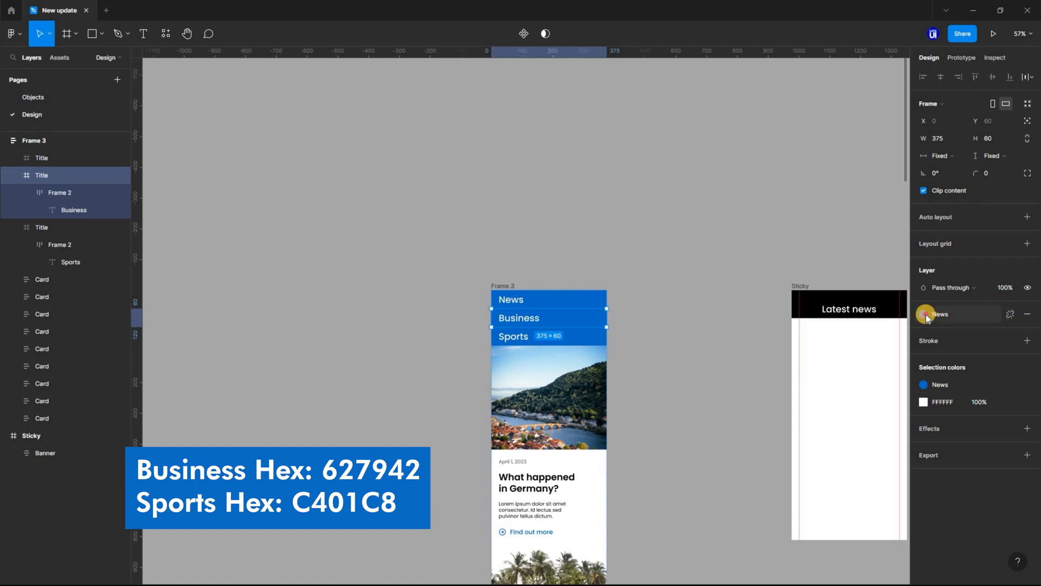
click(924, 314)
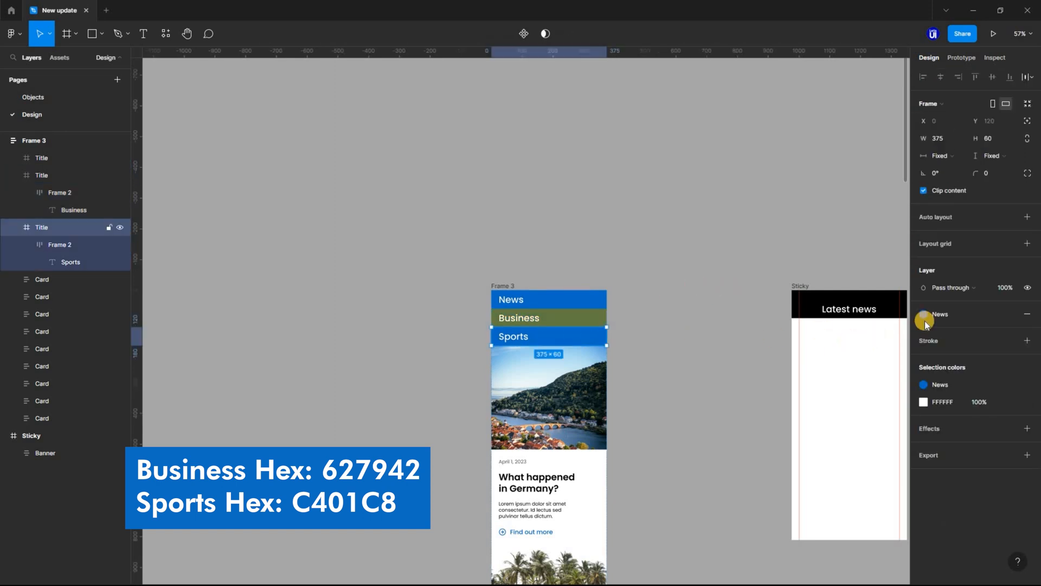
click(924, 313)
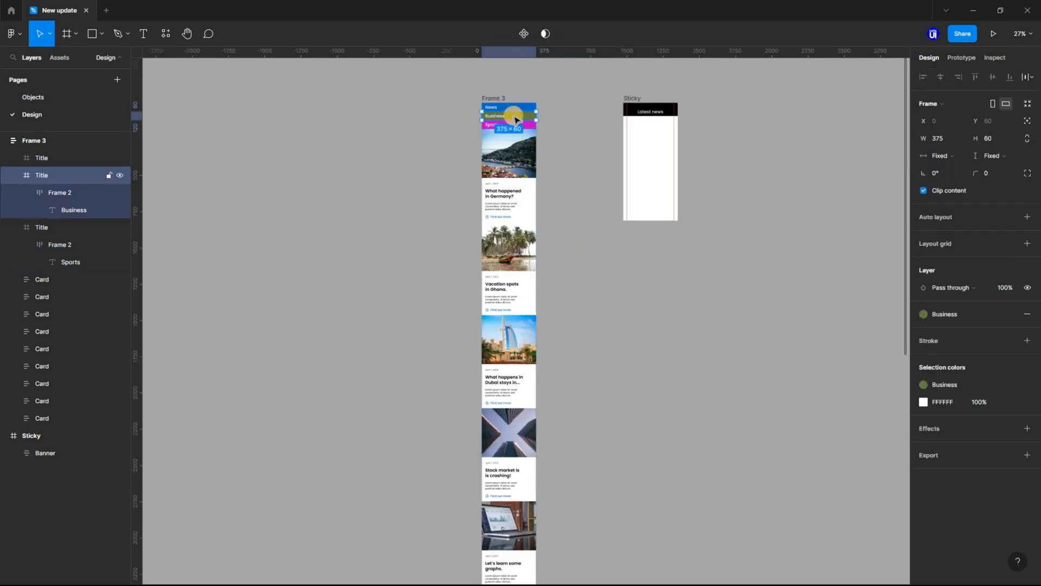
Reorder layers: Business Title below the Dubai card, Sports Title below the graphs card
key(shift)
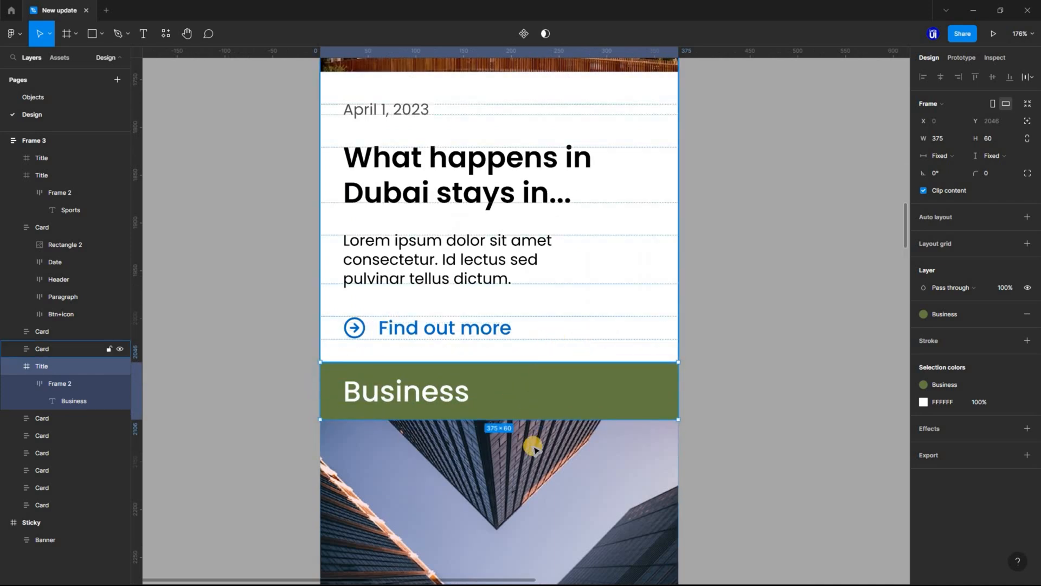
scroll(down, 3)
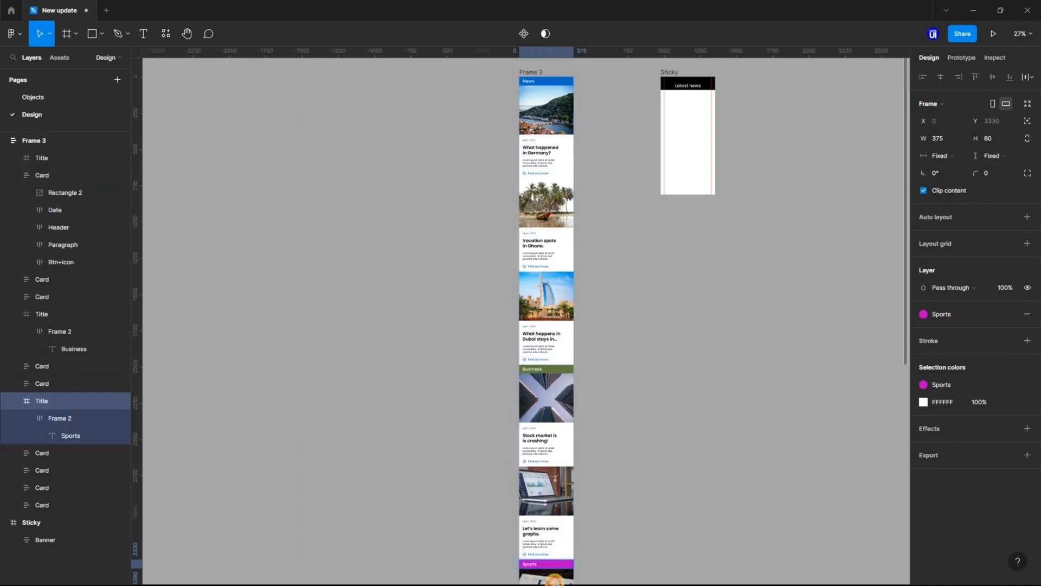
scroll(down, 3)
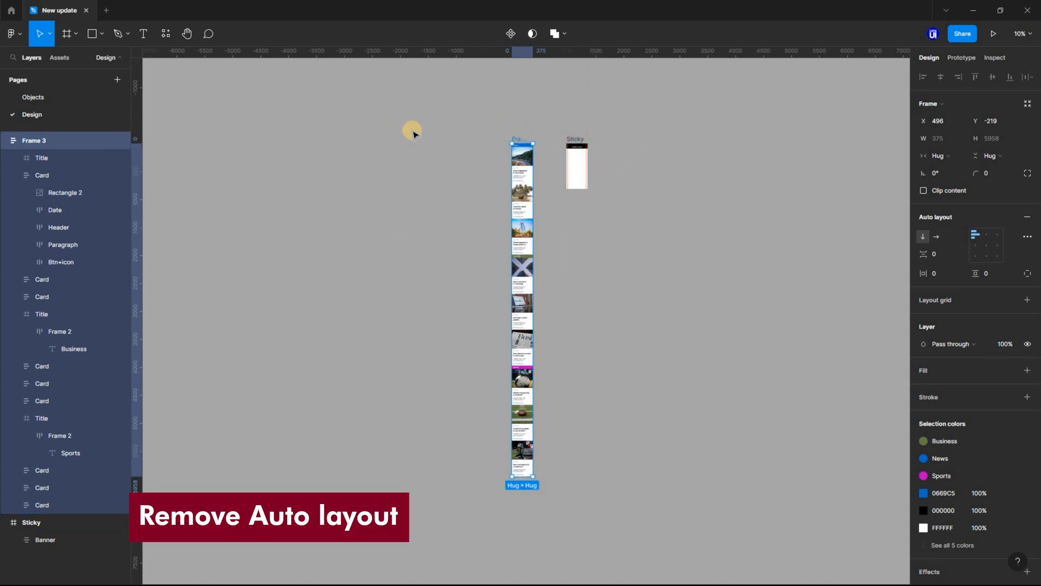
mouse_move(428, 156)
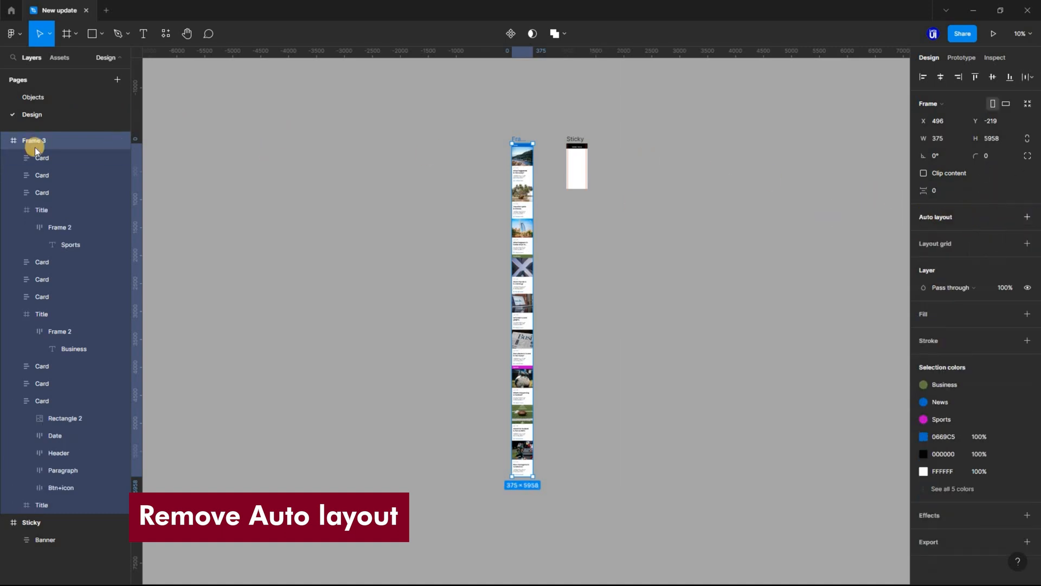
Select Frame 3, the news feed frame, in the layers list
click(35, 140)
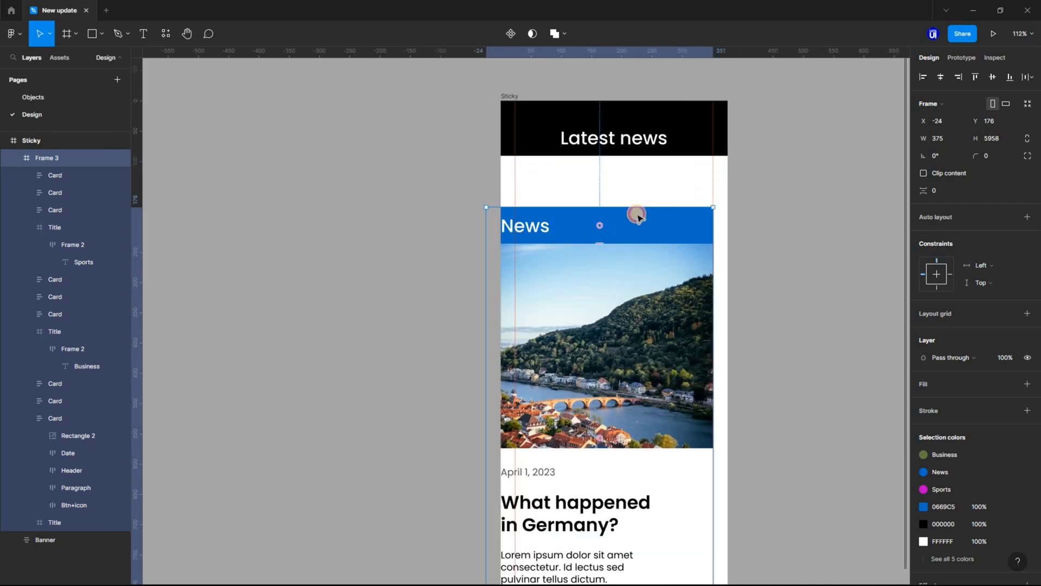
Drag Frame 3 into the Sticky frame just below the Latest news banner, then reselect it
drag(636, 214, 627, 171)
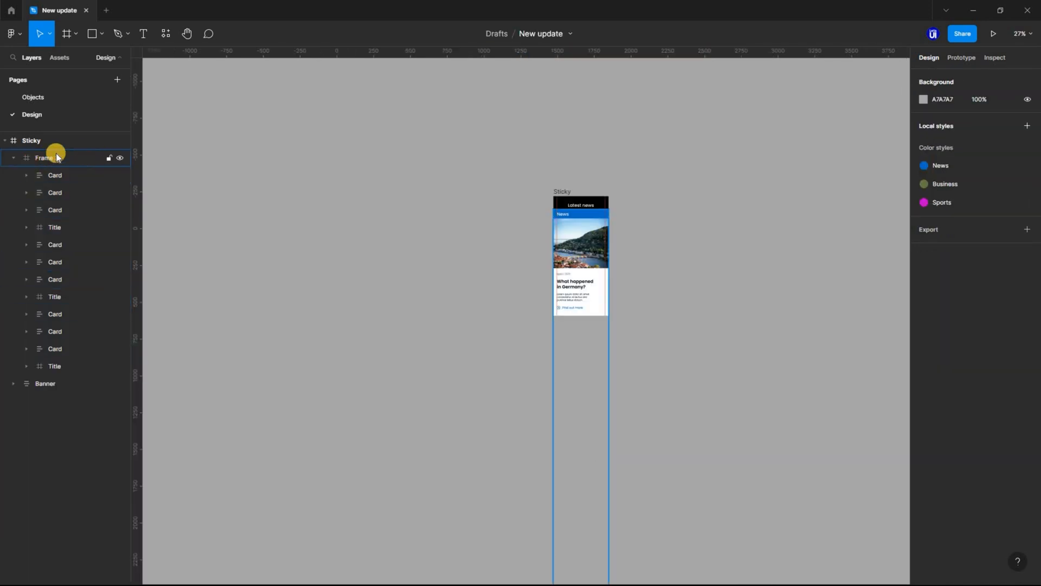
click(45, 158)
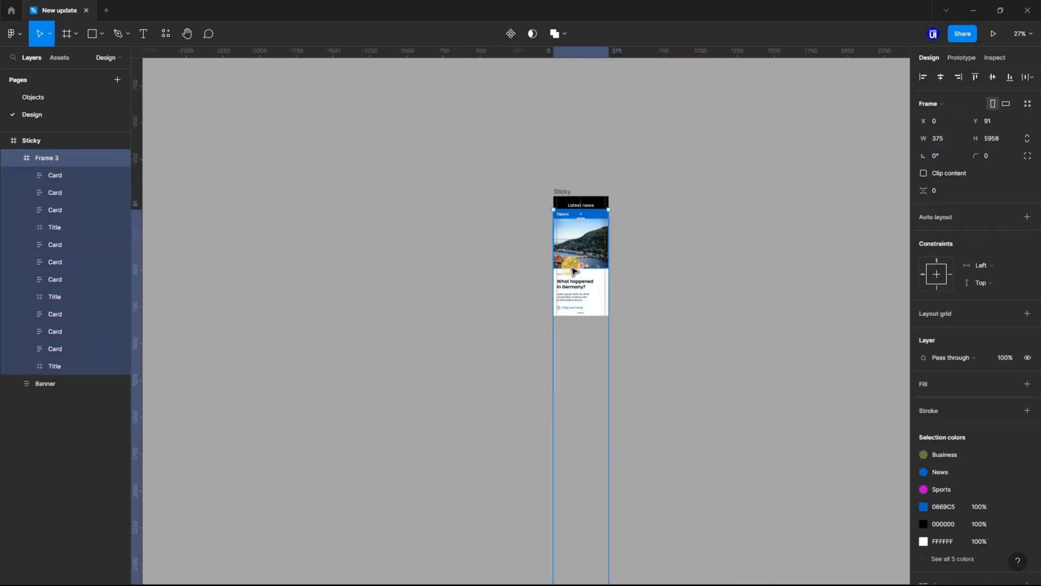
Resize Frame 3 to 375×702 and turn on Clip content
scroll(down, 3)
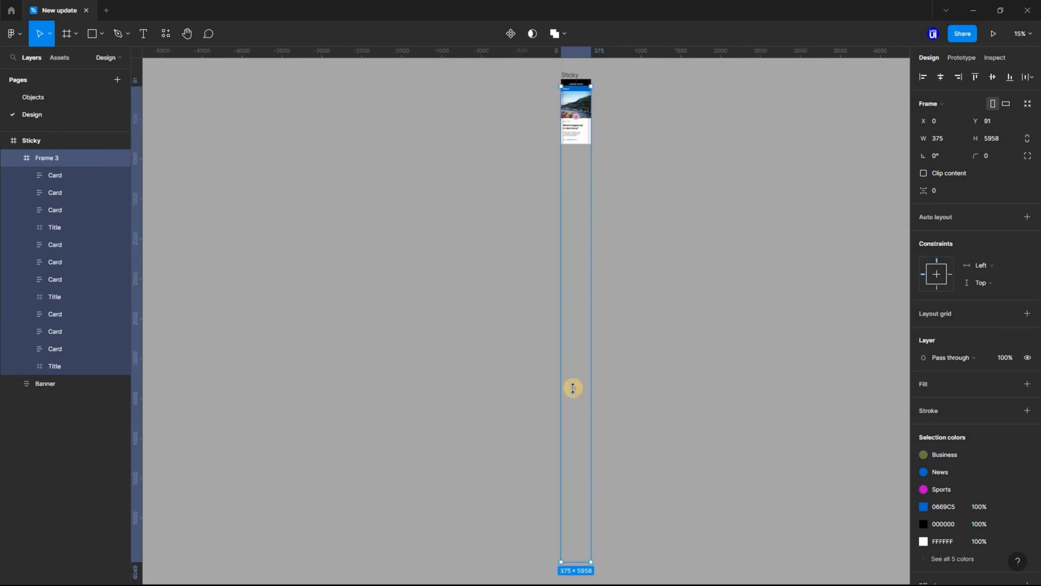
drag(572, 561, 575, 331)
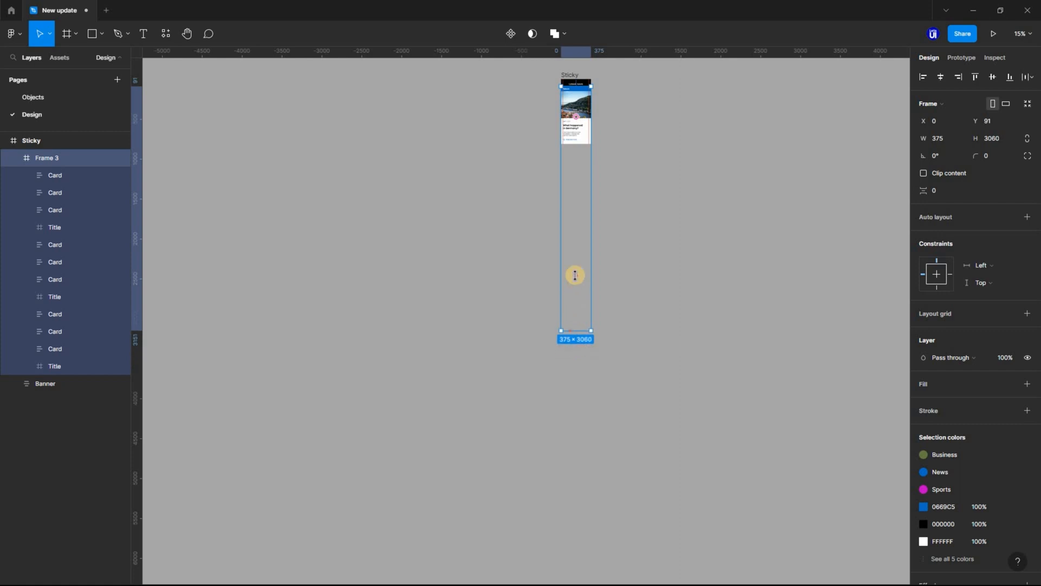
drag(575, 330, 574, 160)
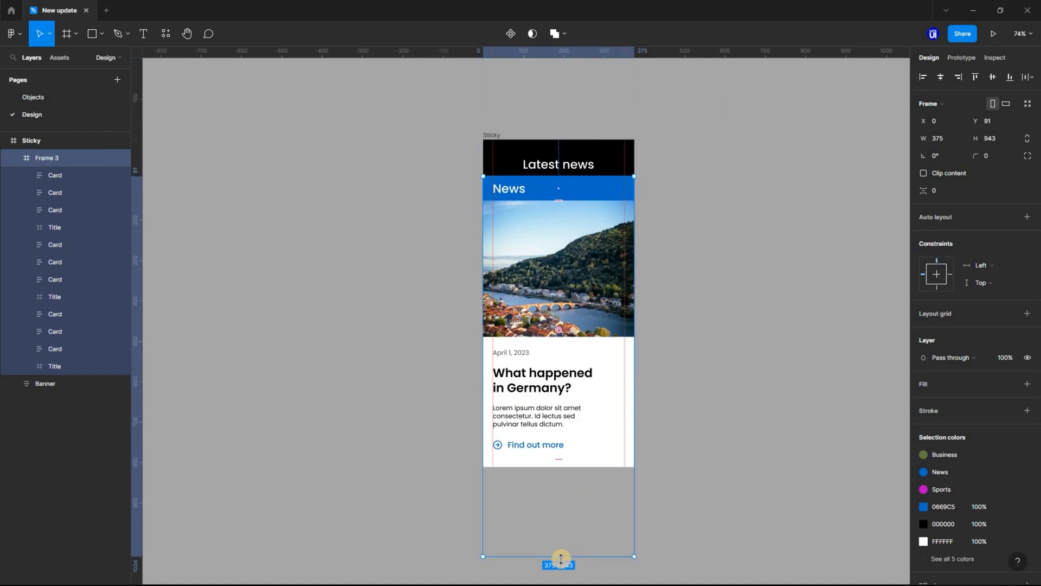
drag(560, 556, 559, 460)
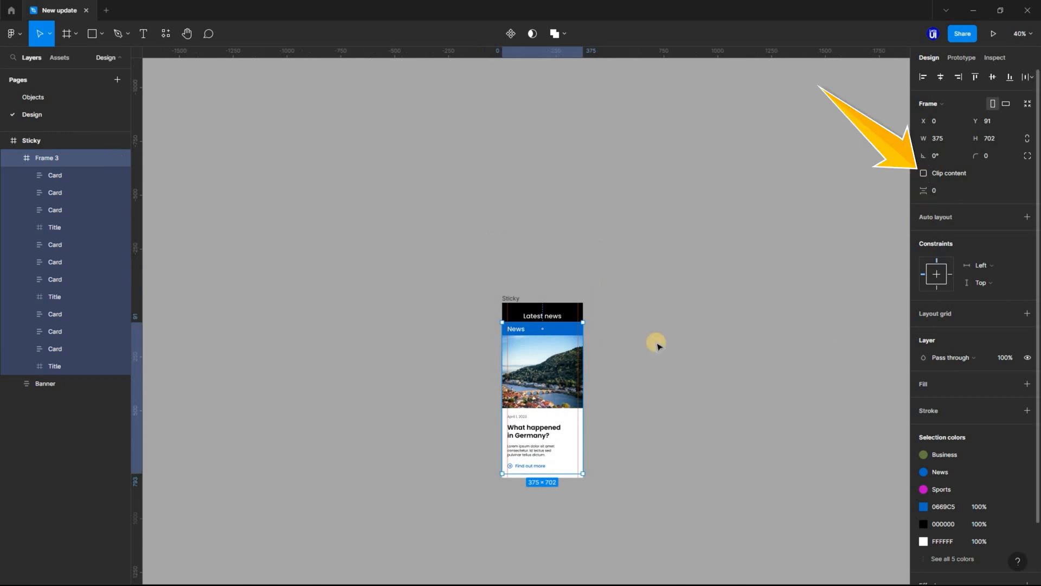
click(923, 172)
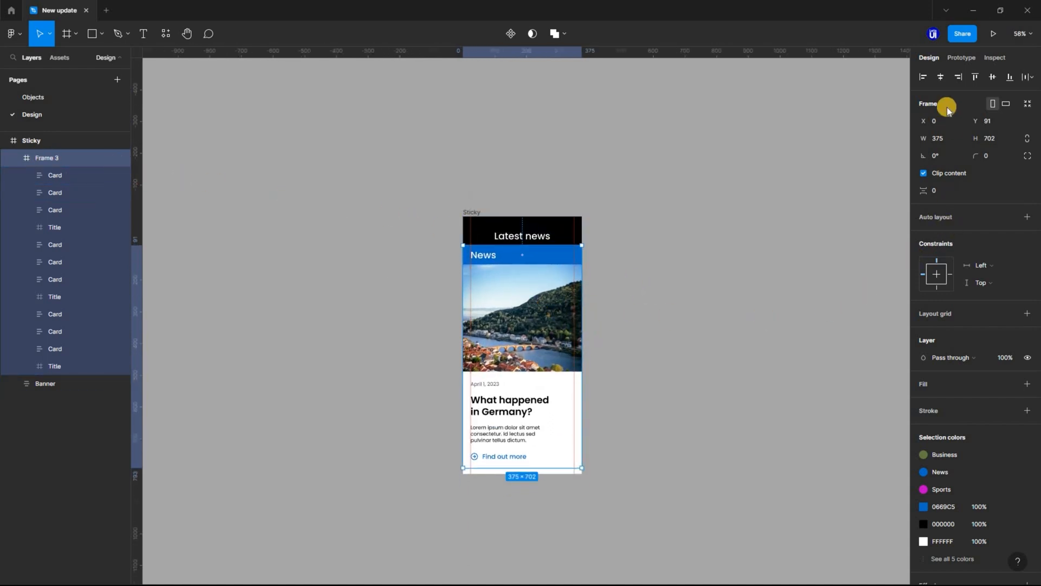
Set Frame 3's prototype overflow scrolling to Vertical
click(961, 58)
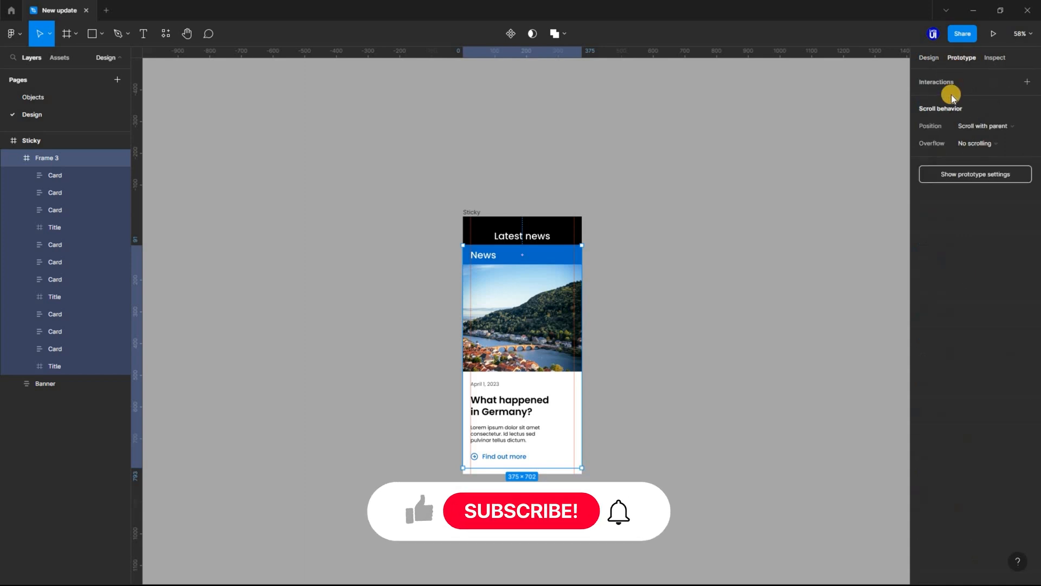
click(986, 125)
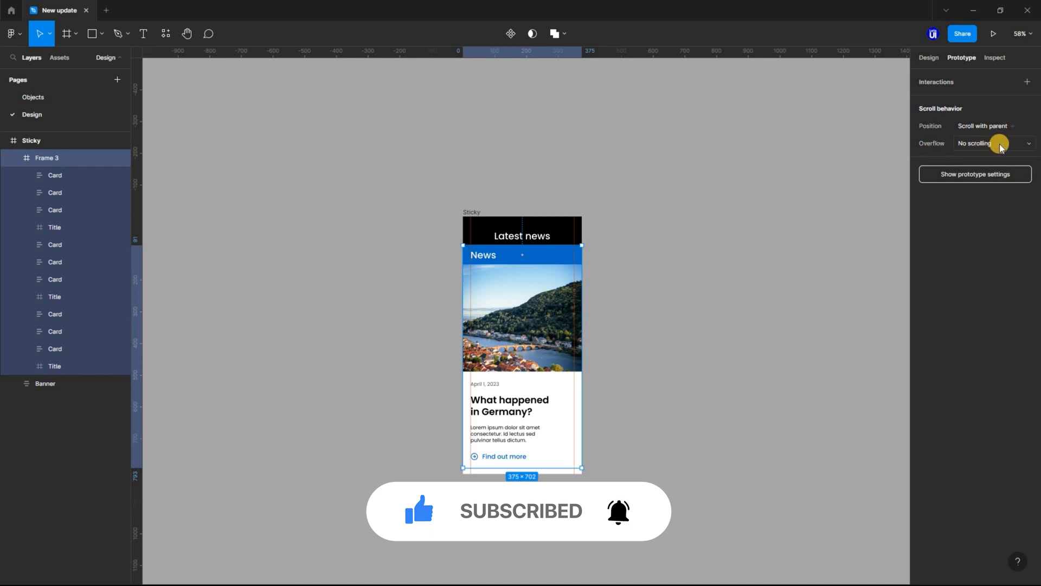
click(993, 143)
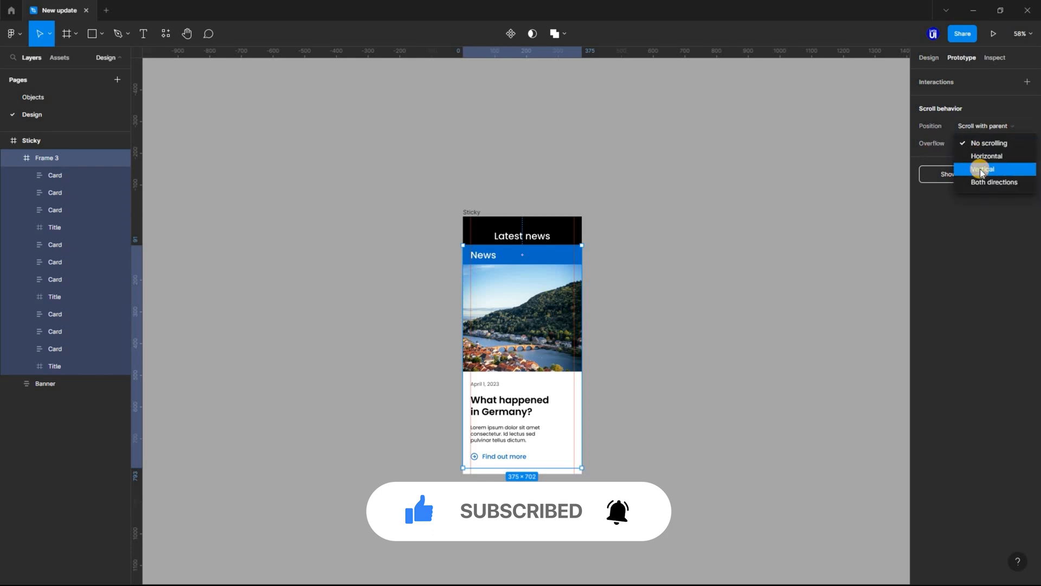
click(985, 170)
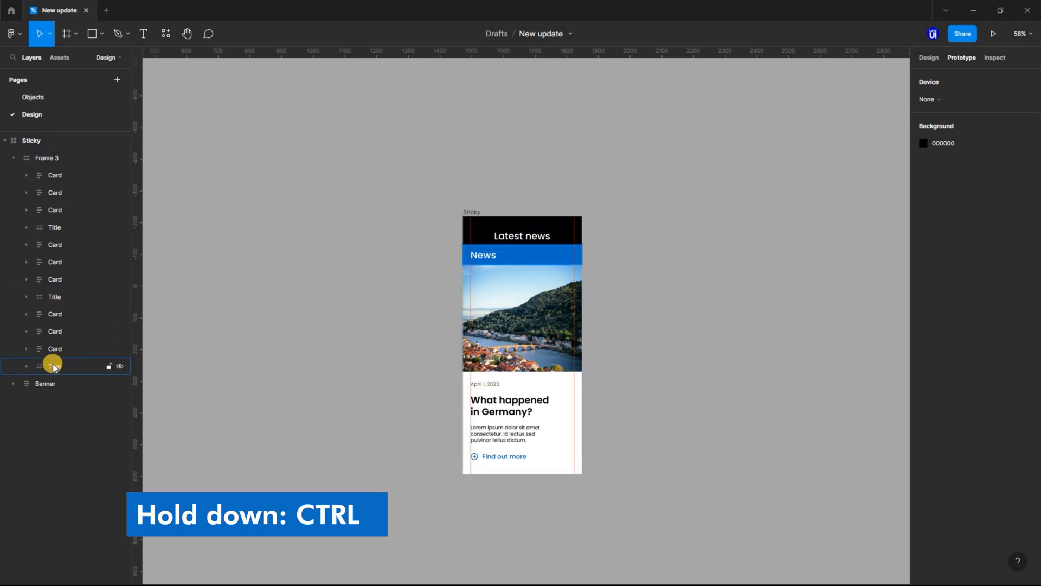
Set the News, Business and Sports Title layers' position to Sticky at the top edge
click(54, 296)
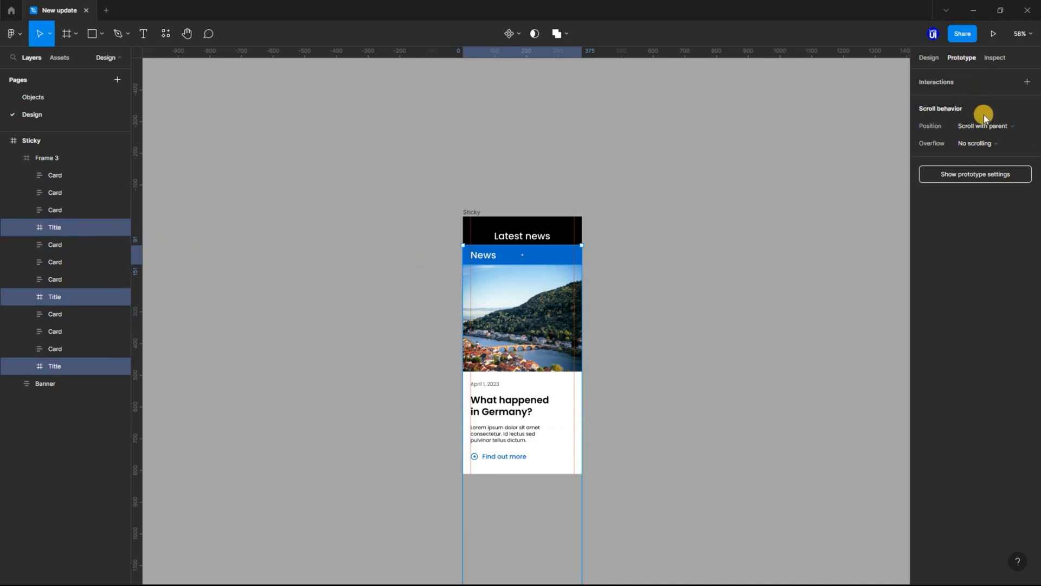
click(985, 126)
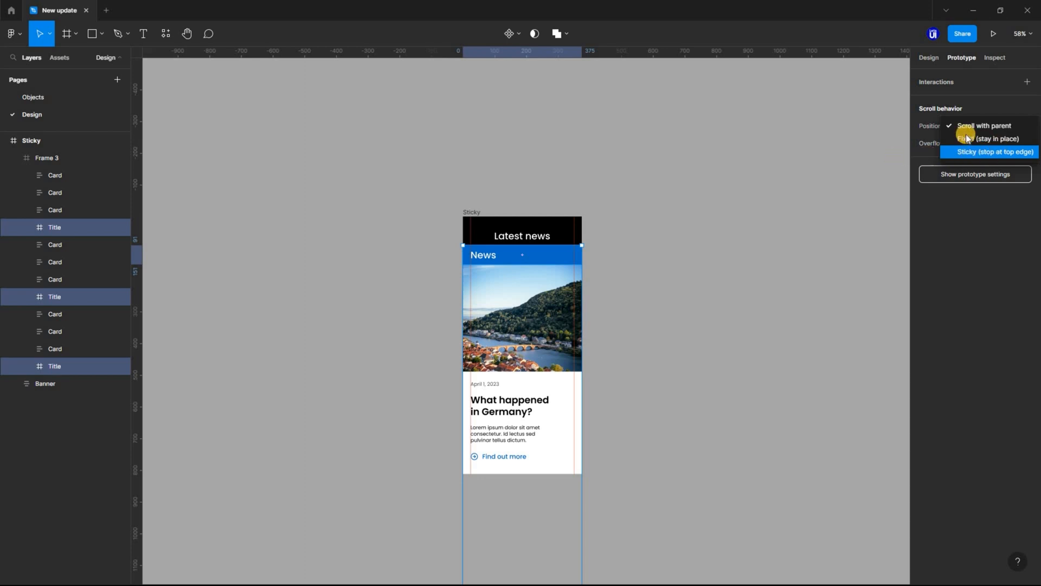
click(994, 151)
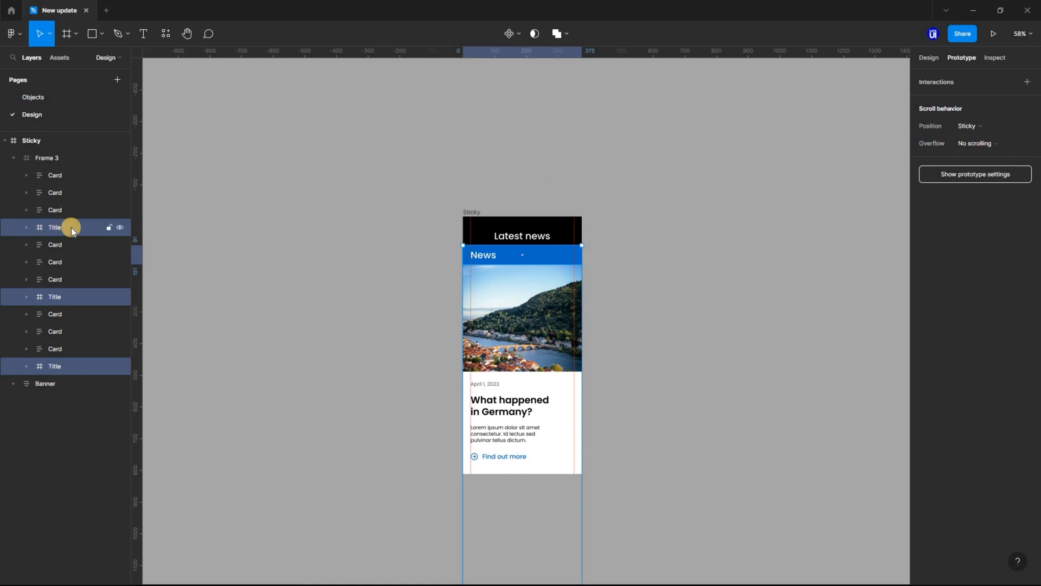
Bring the selected Title banners to front above the article cards
right_click(70, 227)
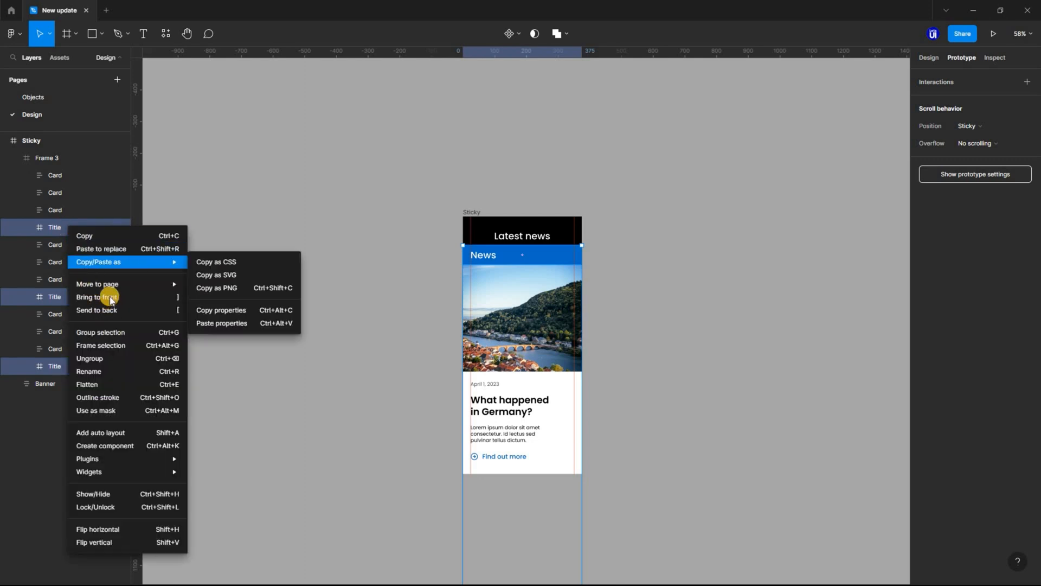
mouse_move(96, 297)
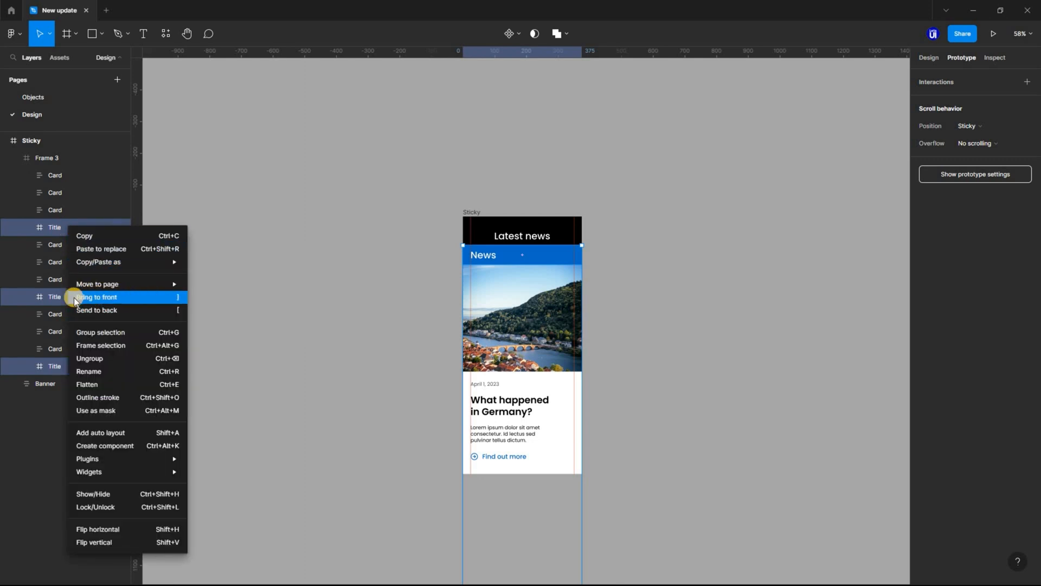
click(97, 296)
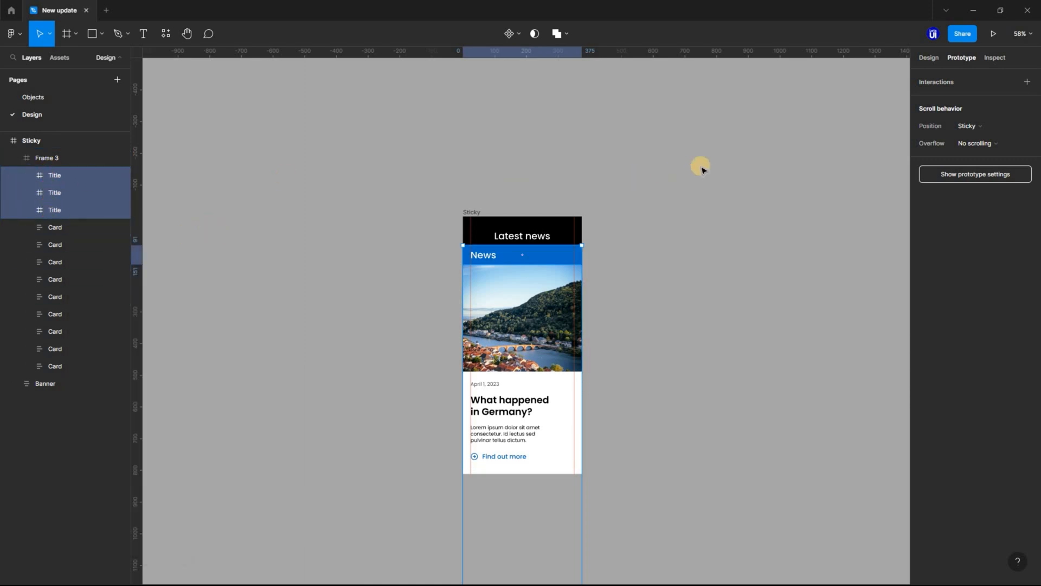
Present the Sticky frame and scroll the feed to check the pinned section banners
click(31, 140)
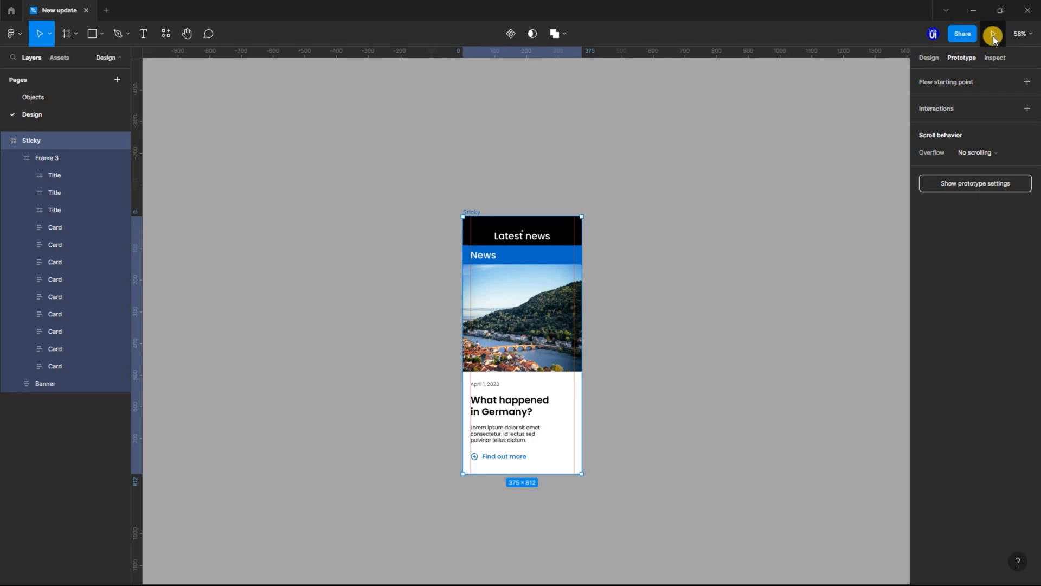
click(991, 33)
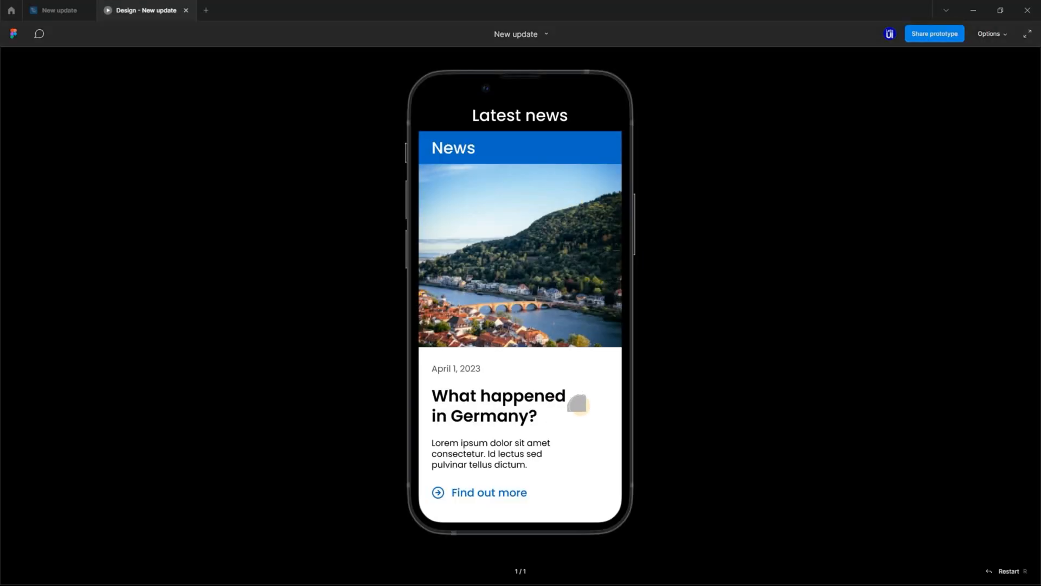
scroll(down, 3)
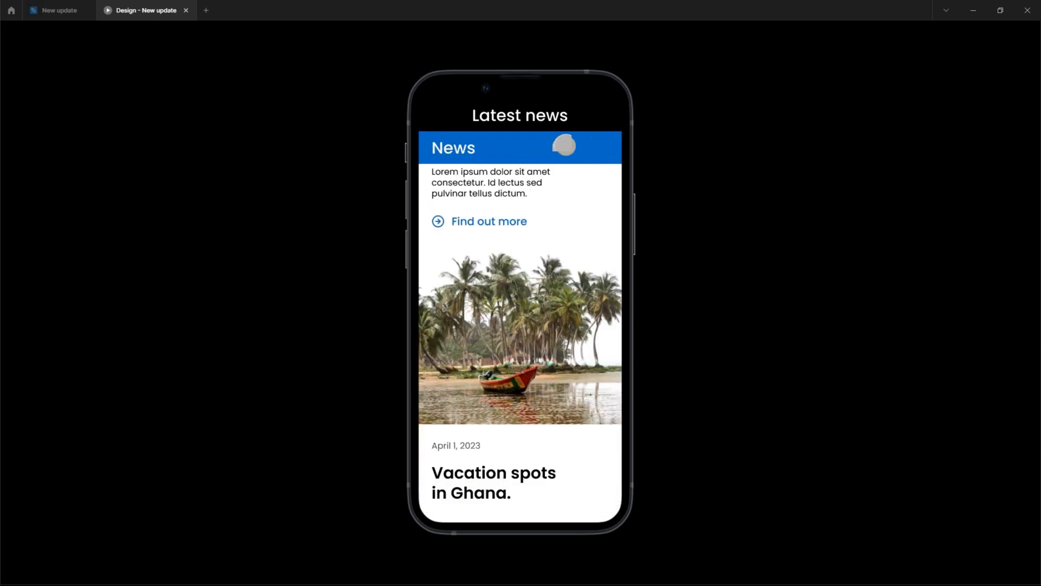
scroll(down, 3)
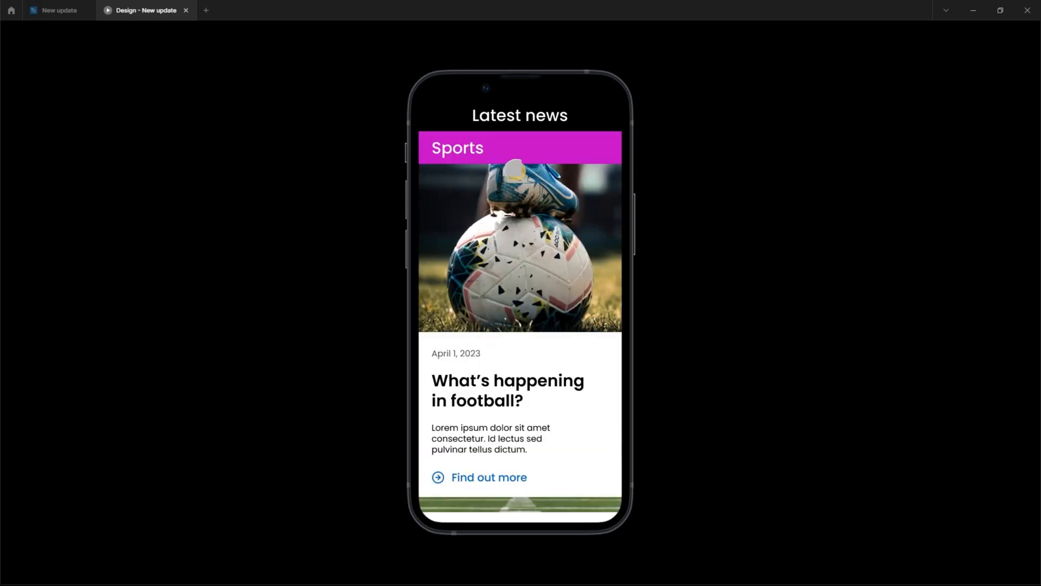
scroll(down, 3)
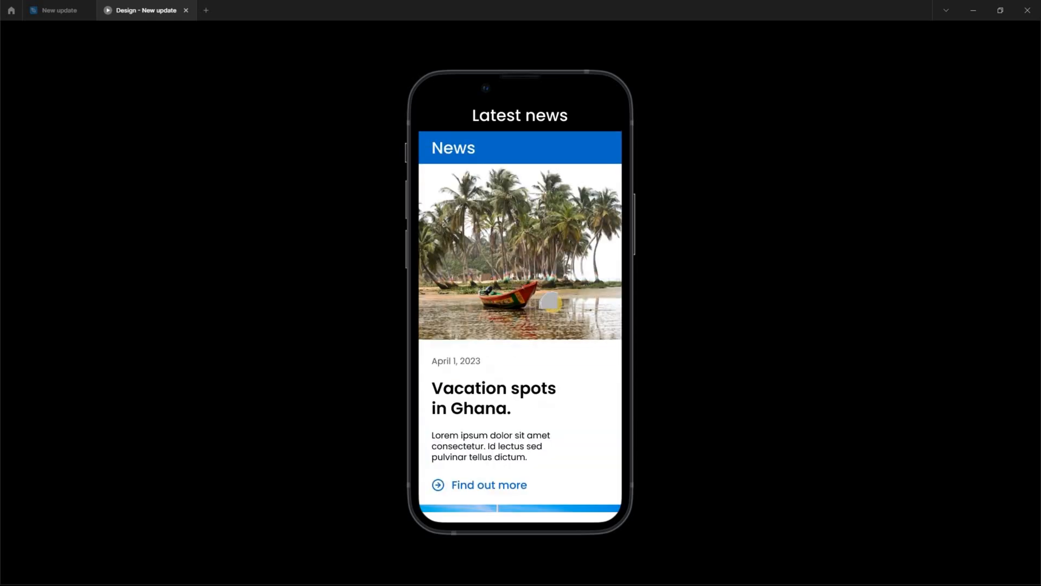
scroll(down, 3)
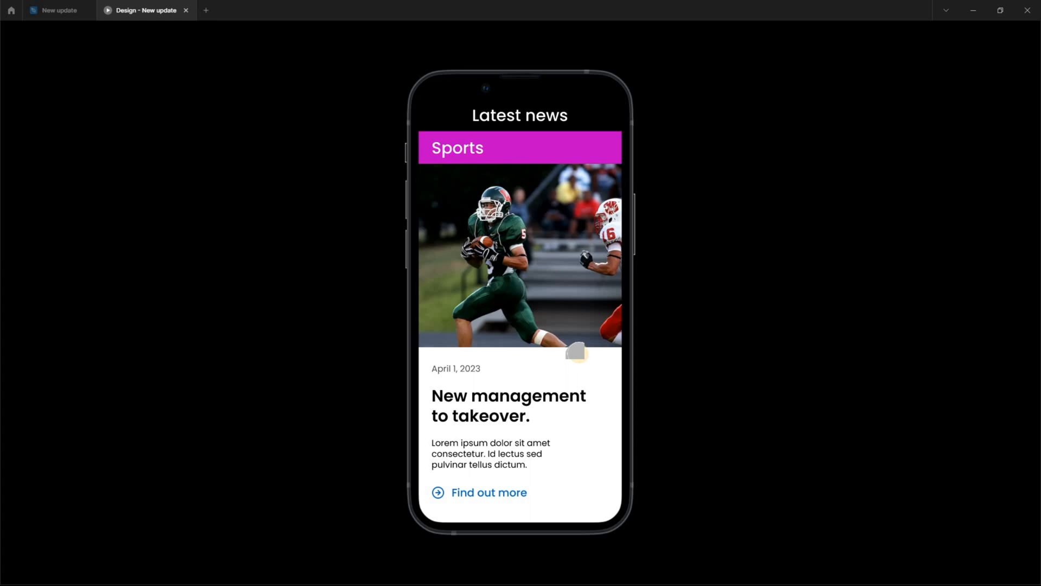
scroll(down, 3)
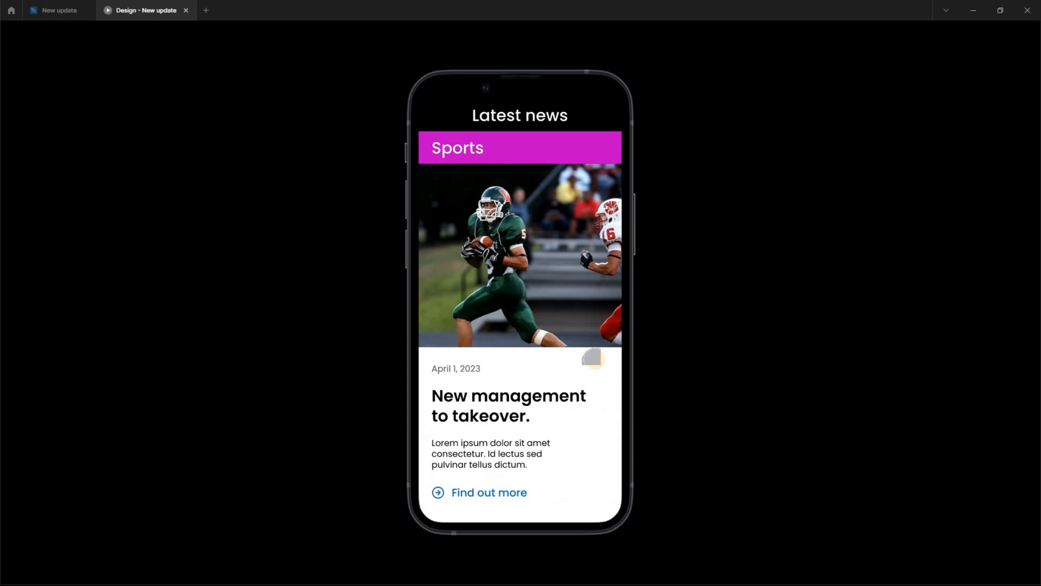
scroll(down, 3)
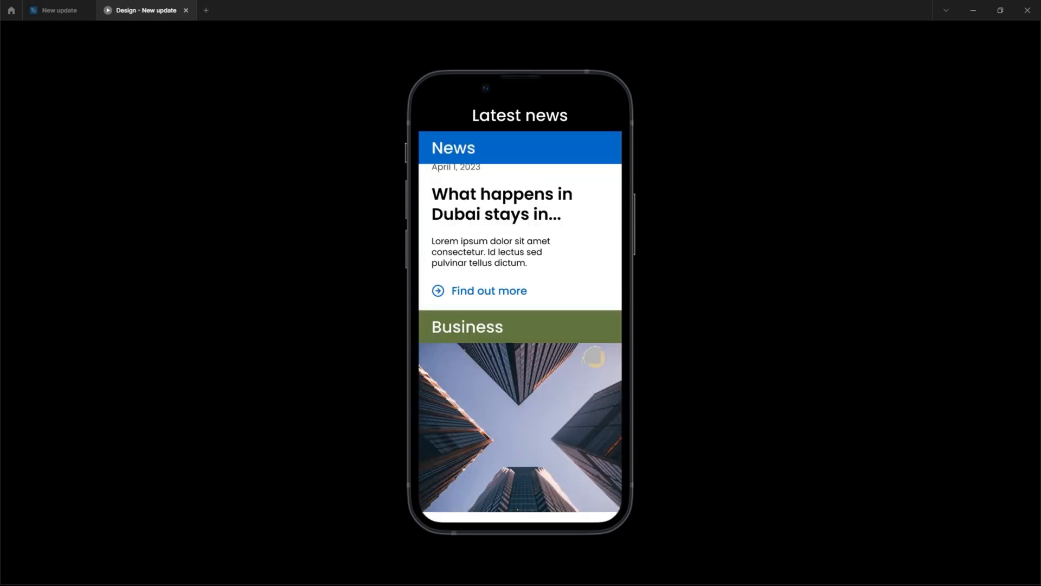